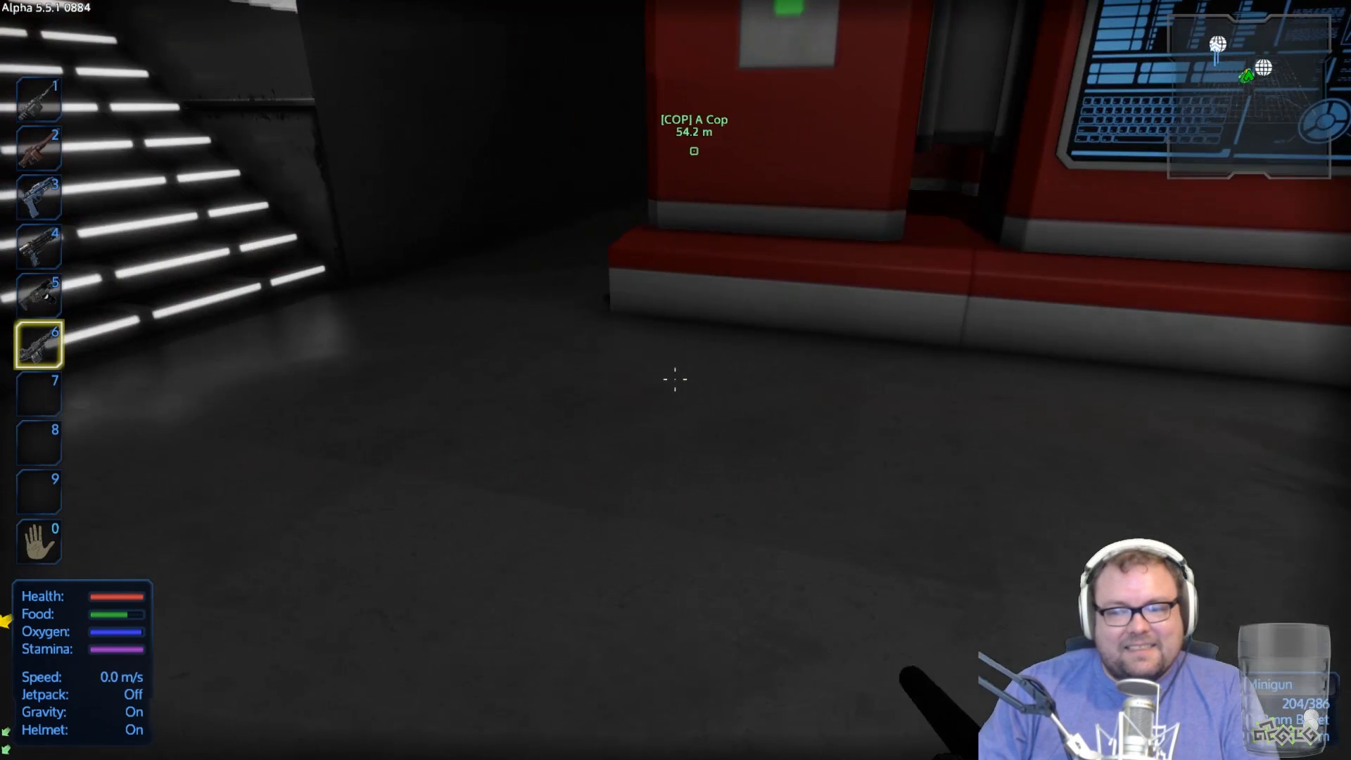
Step: Equip the multi-tool from hotbar slot 5 and open Cargo Box 3's contents
key(5)
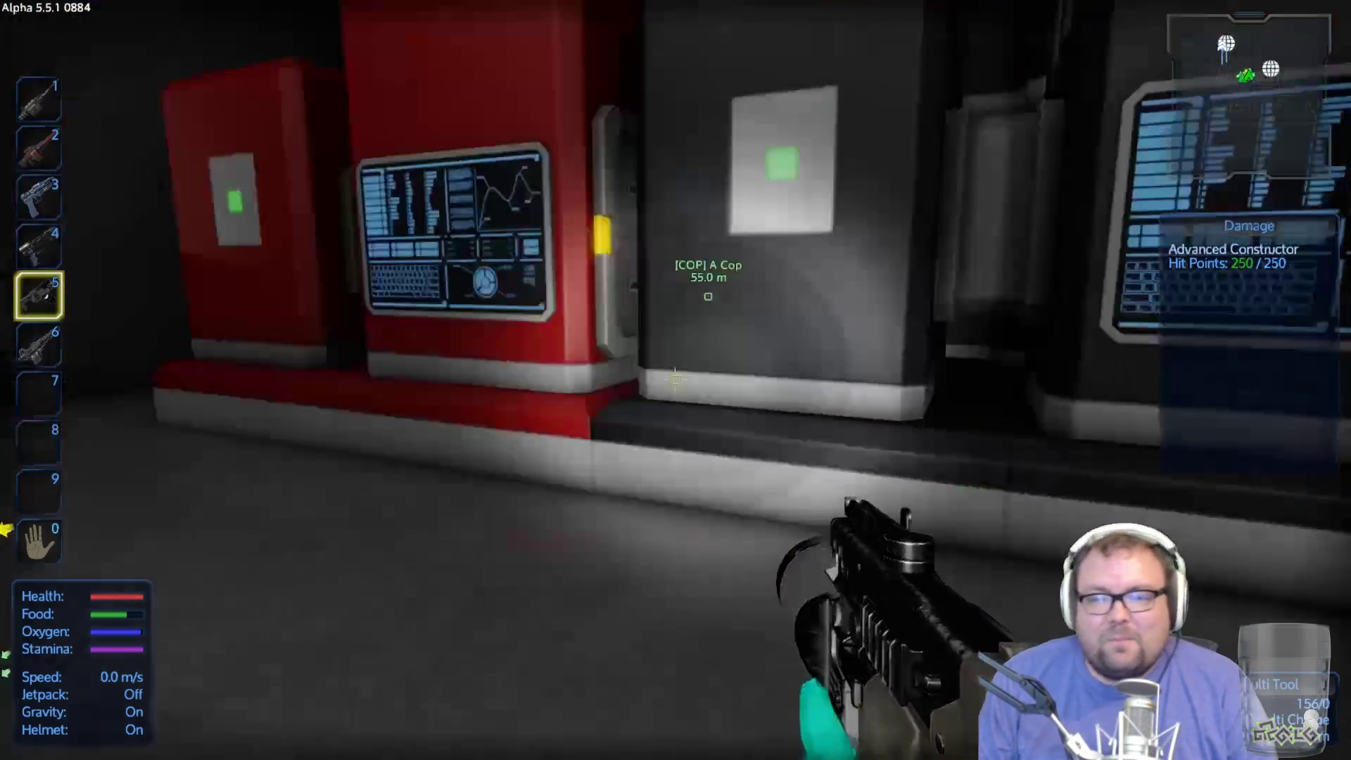
key(f)
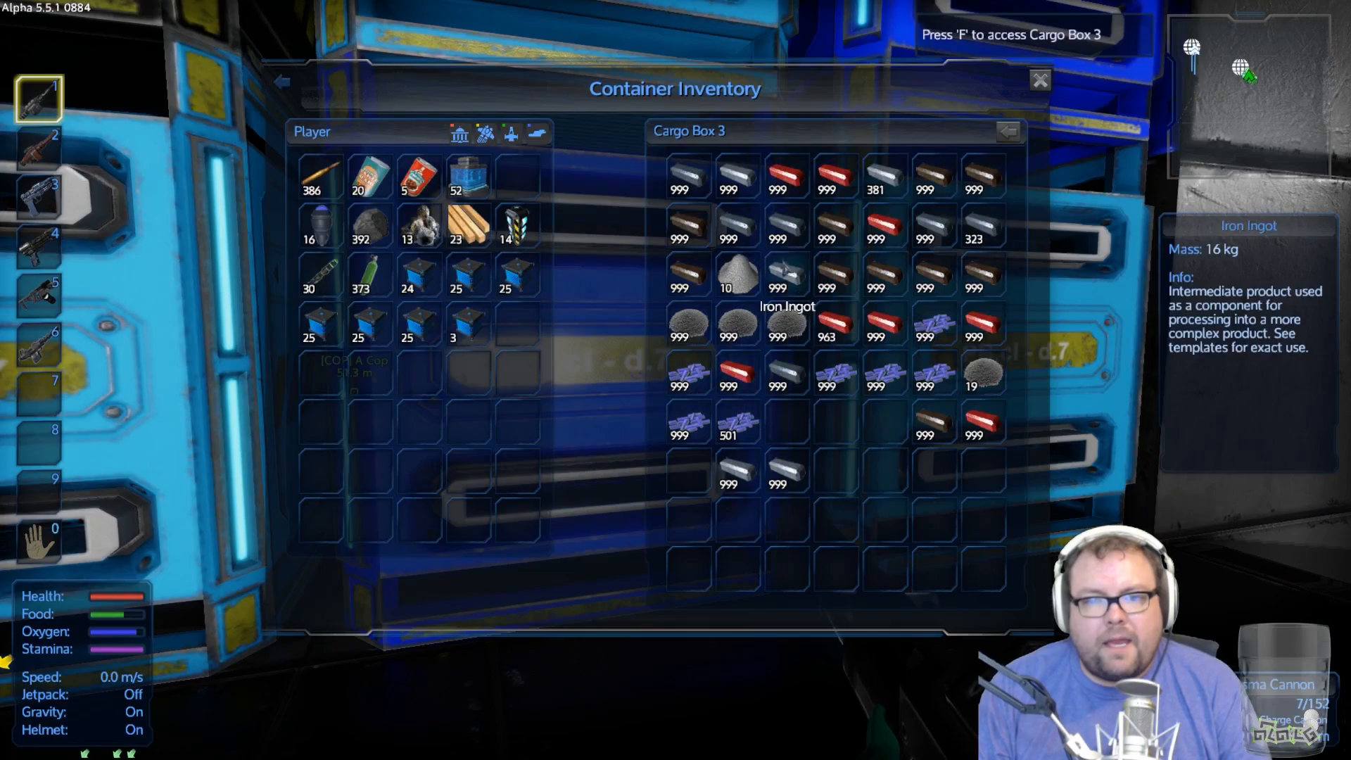
Step: Move a stack of ingots from Cargo Box 3 into the player inventory
click(1038, 80)
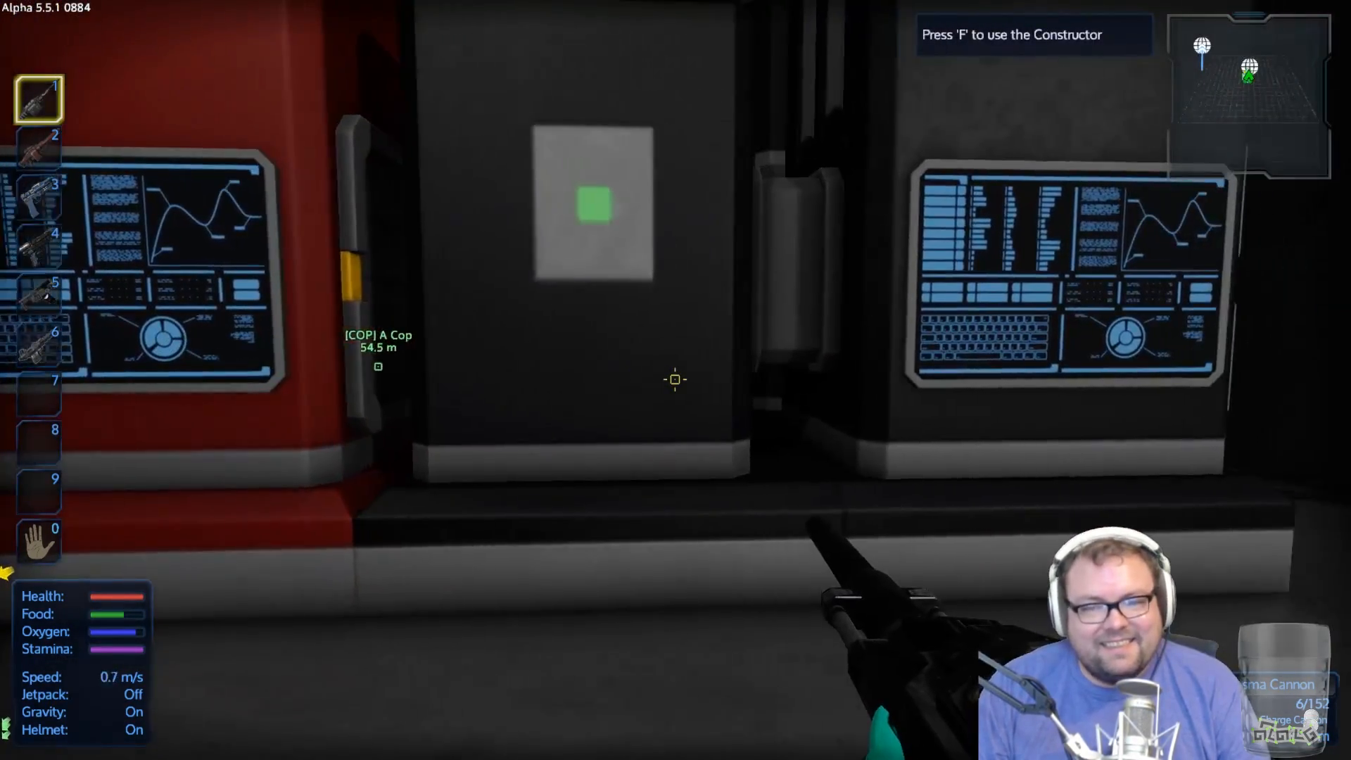
Step: Open the Advanced Constructor and collect the finished blocks from its output
key(f)
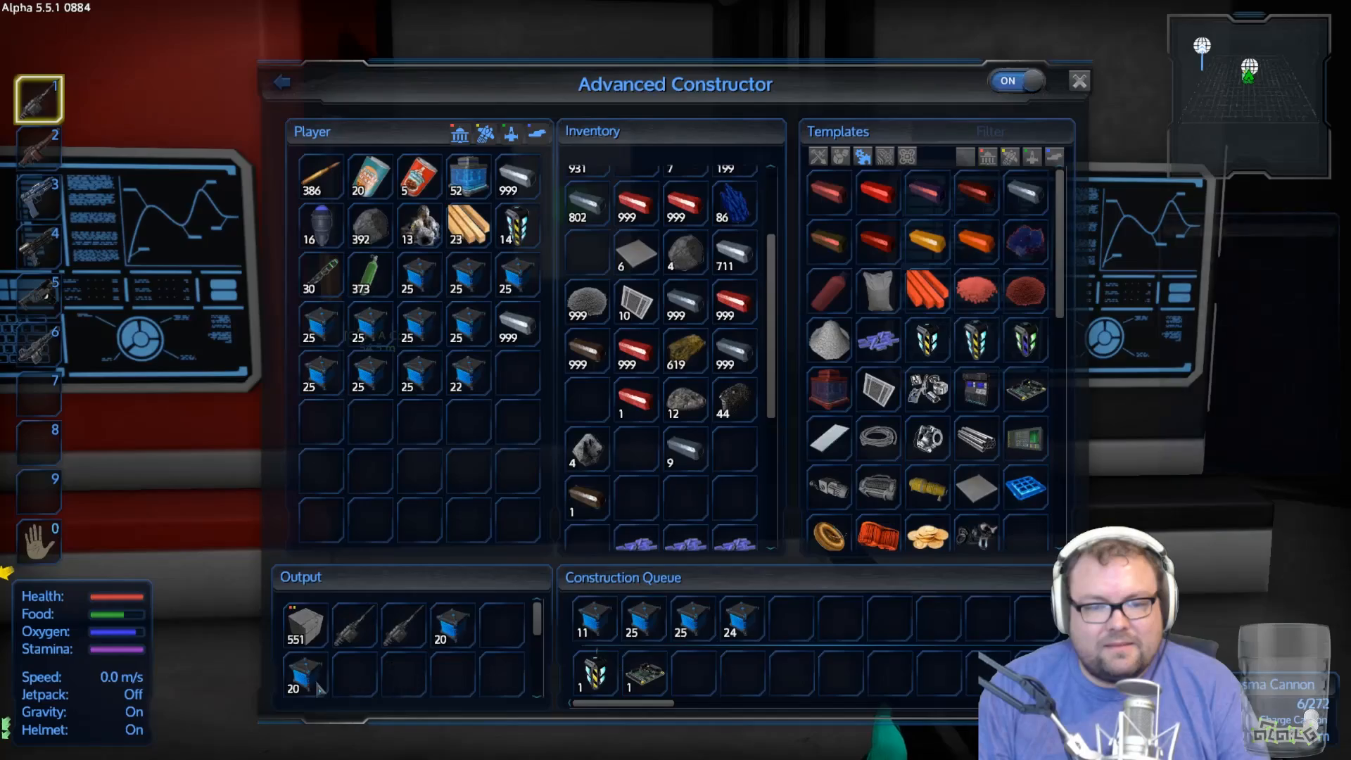
click(1079, 80)
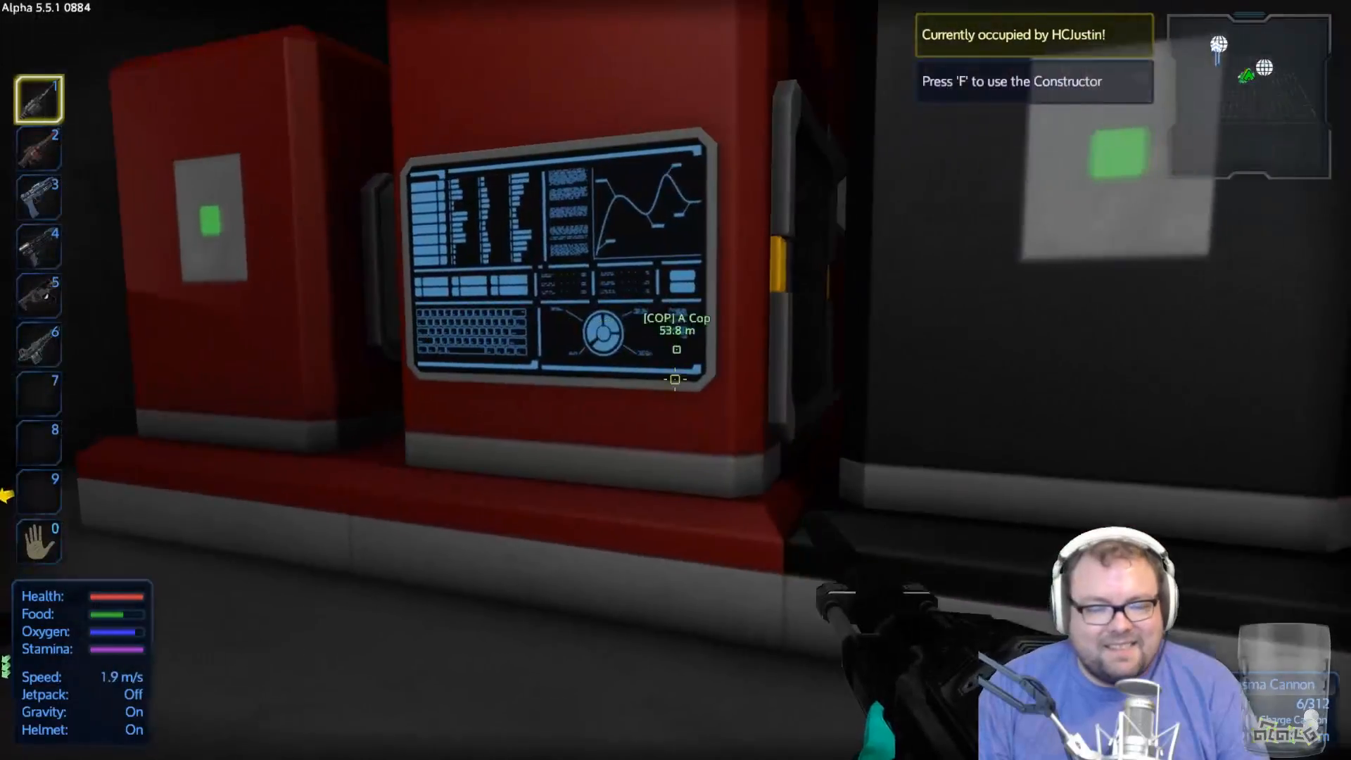
Step: Open and close the neighbouring constructor, then head past the cargo boxes
key(i)
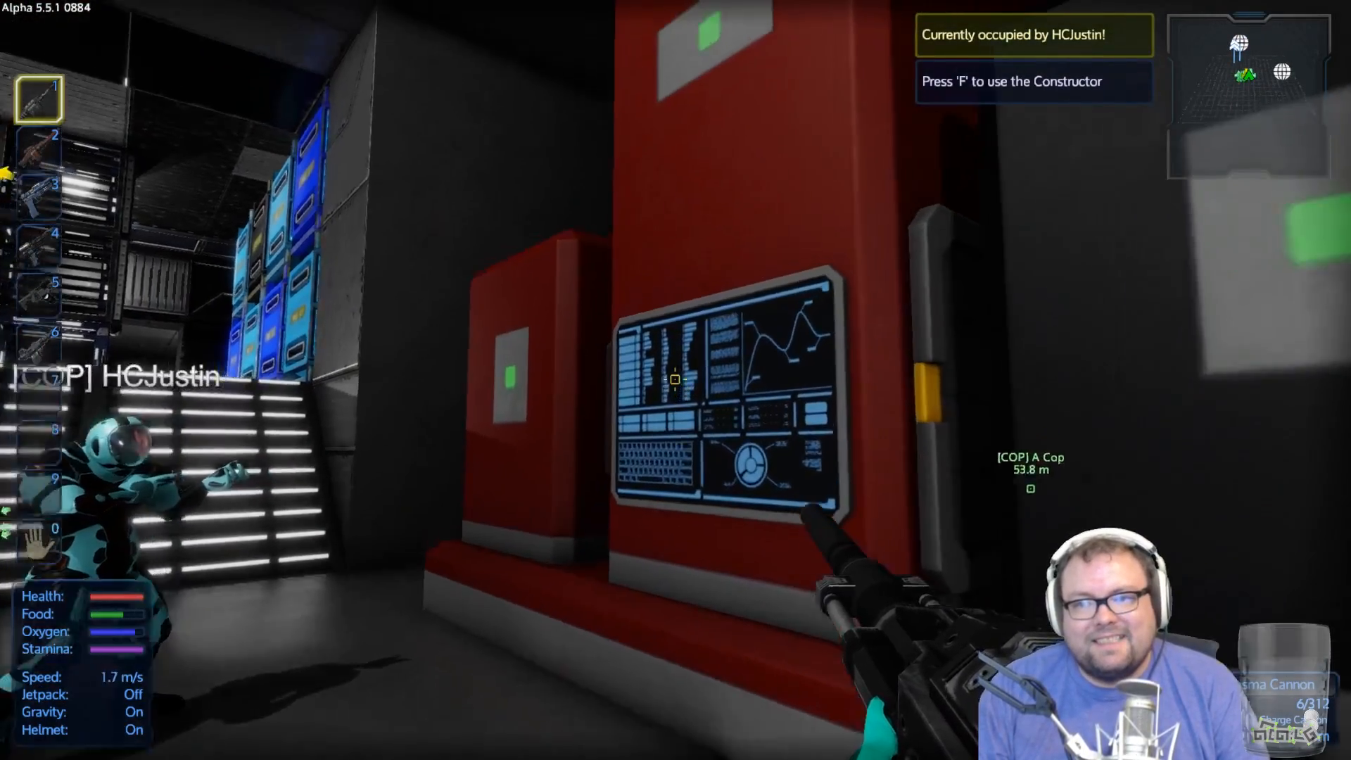
key(f)
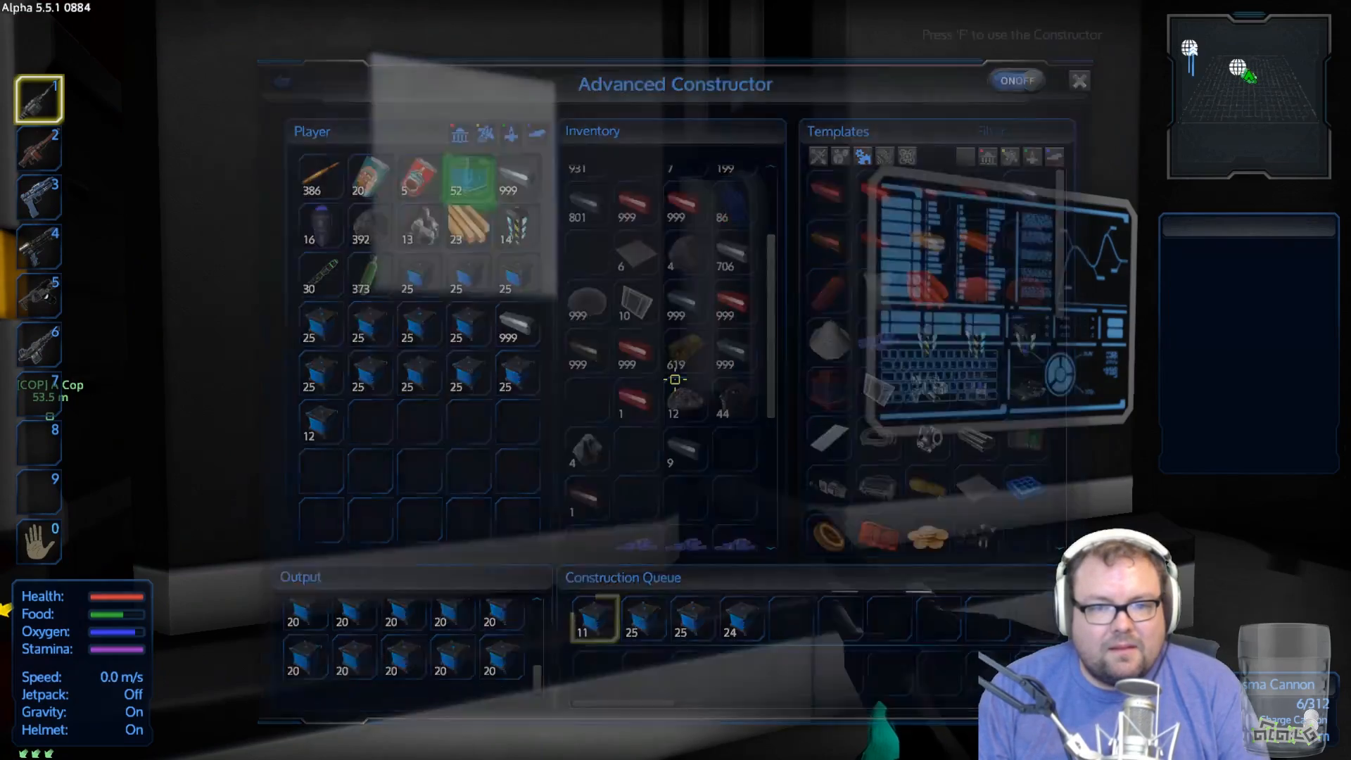
key(Escape)
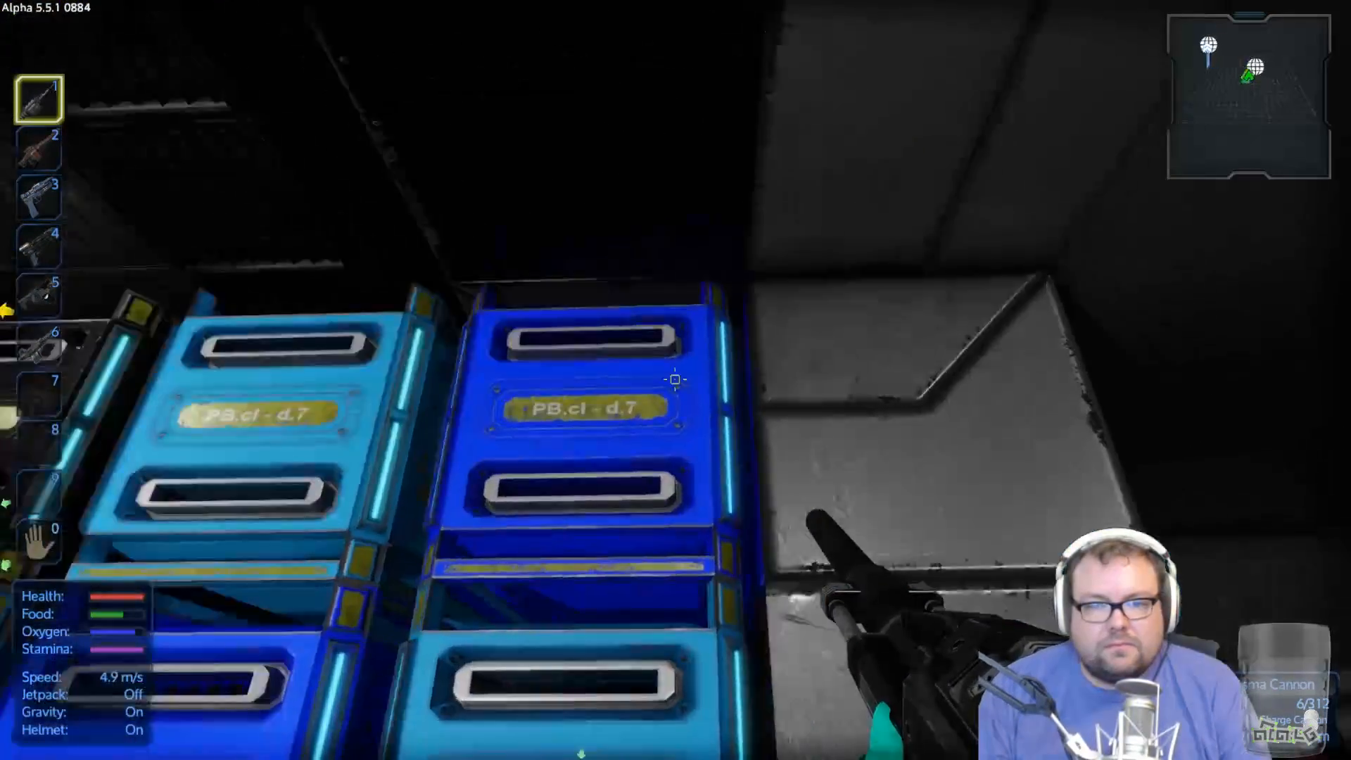
key(f)
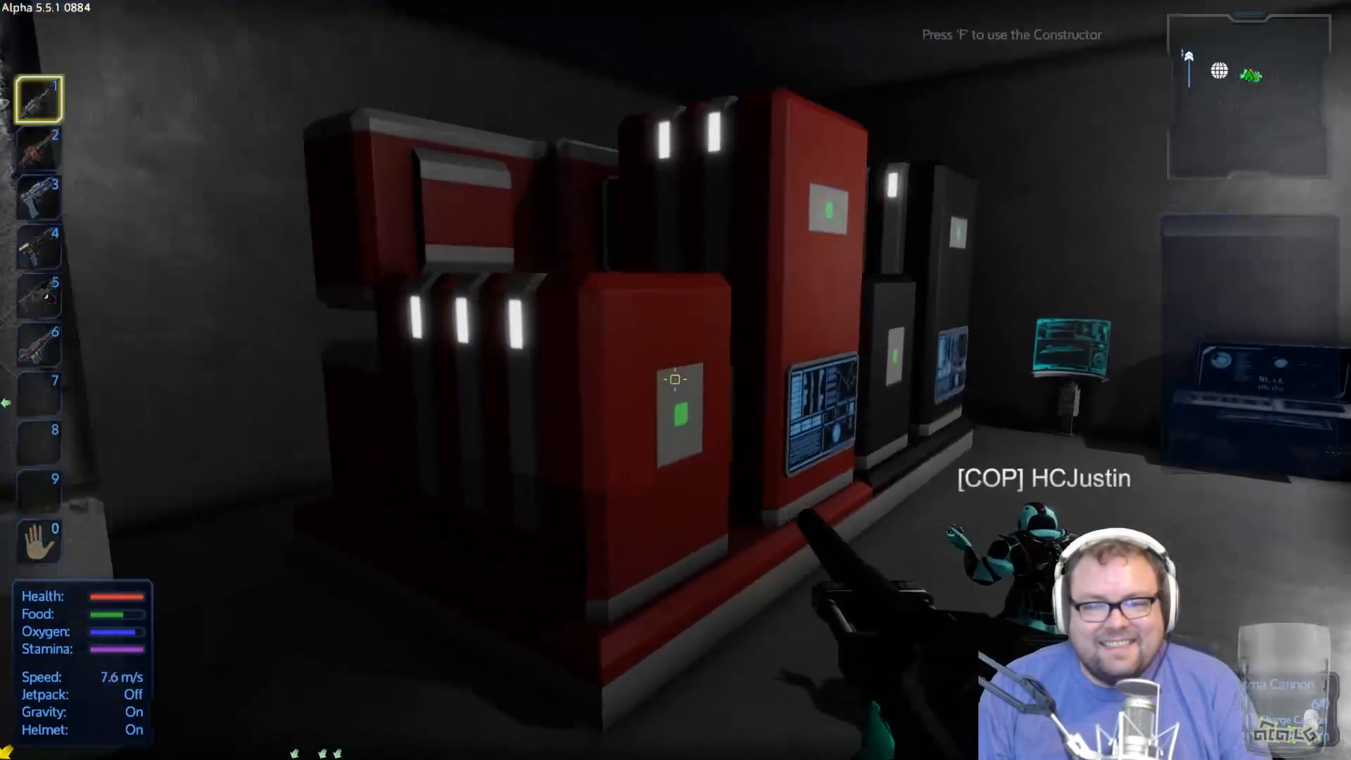
key(f)
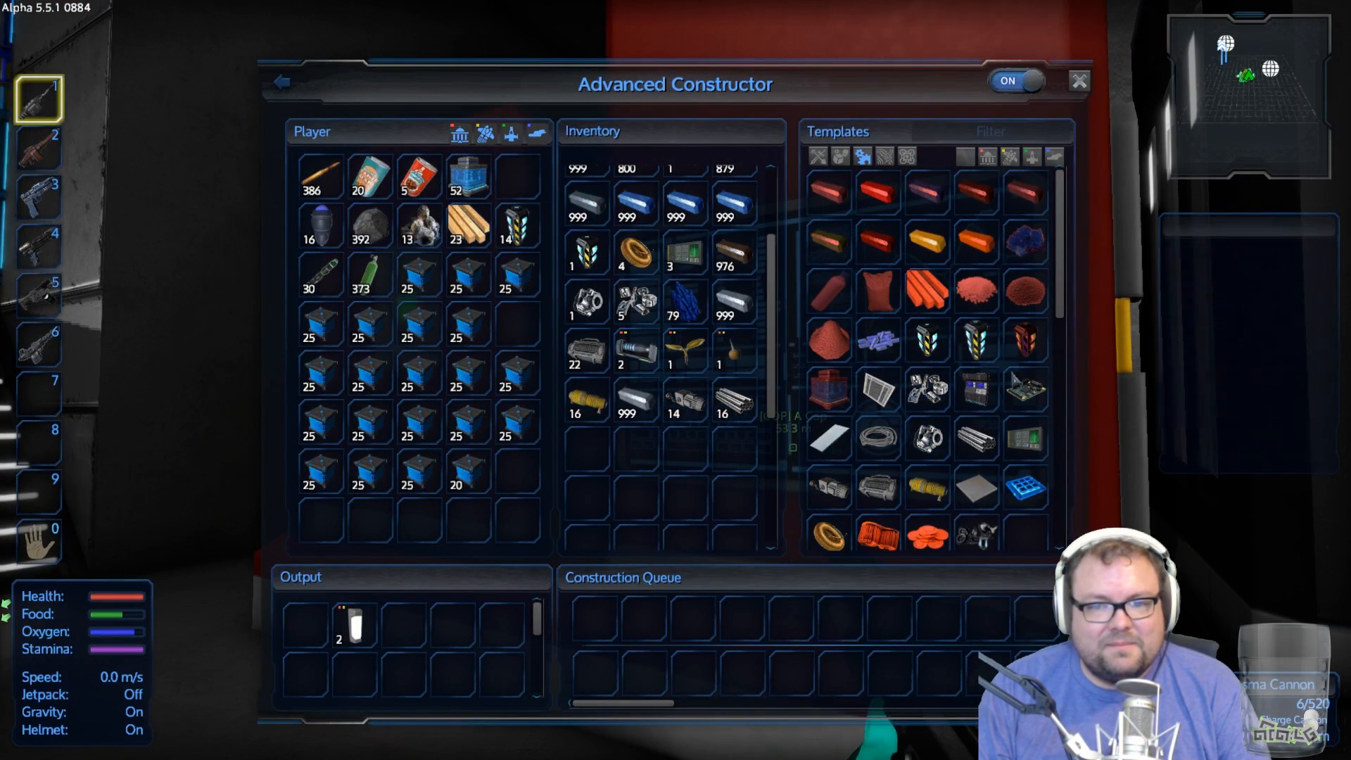
mouse_move(969, 338)
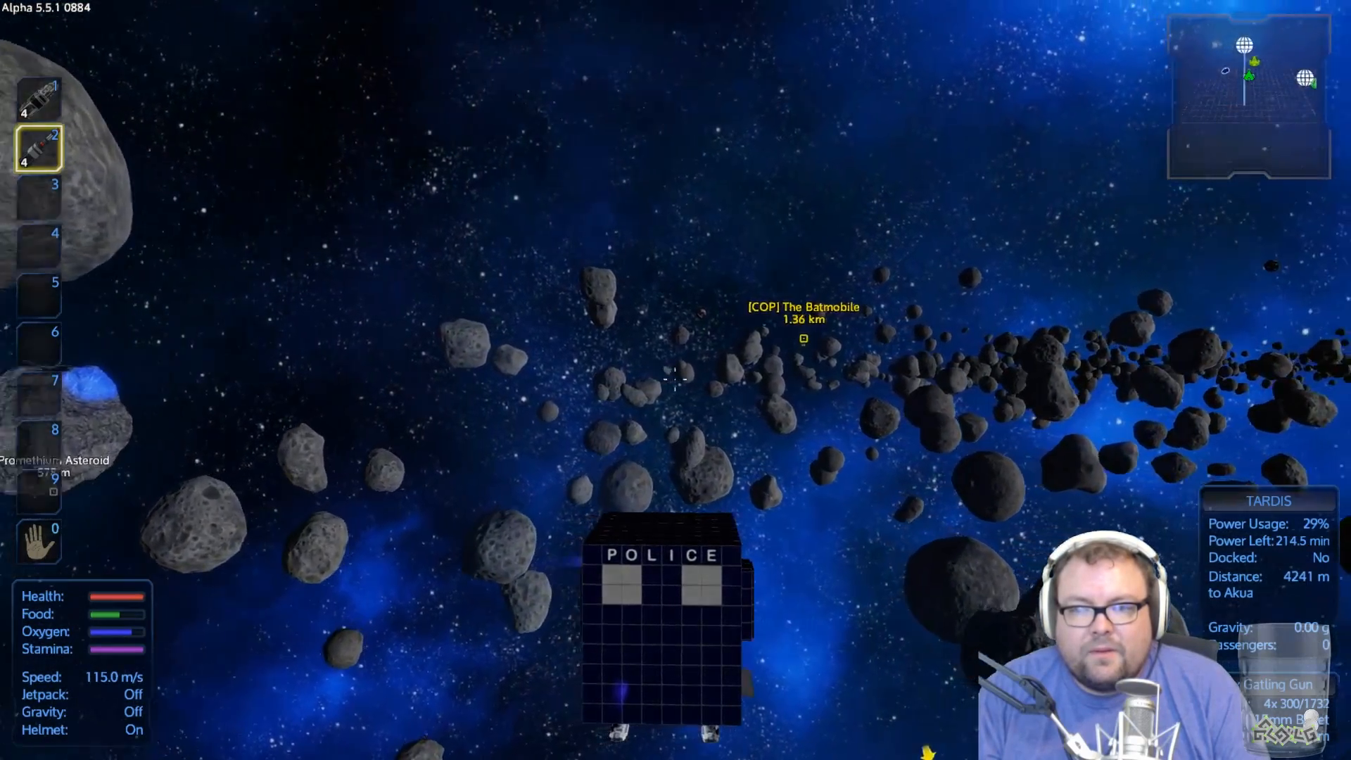
Step: Fly the TARDIS through the asteroids to within about 3,000 m of Akua
key(w)
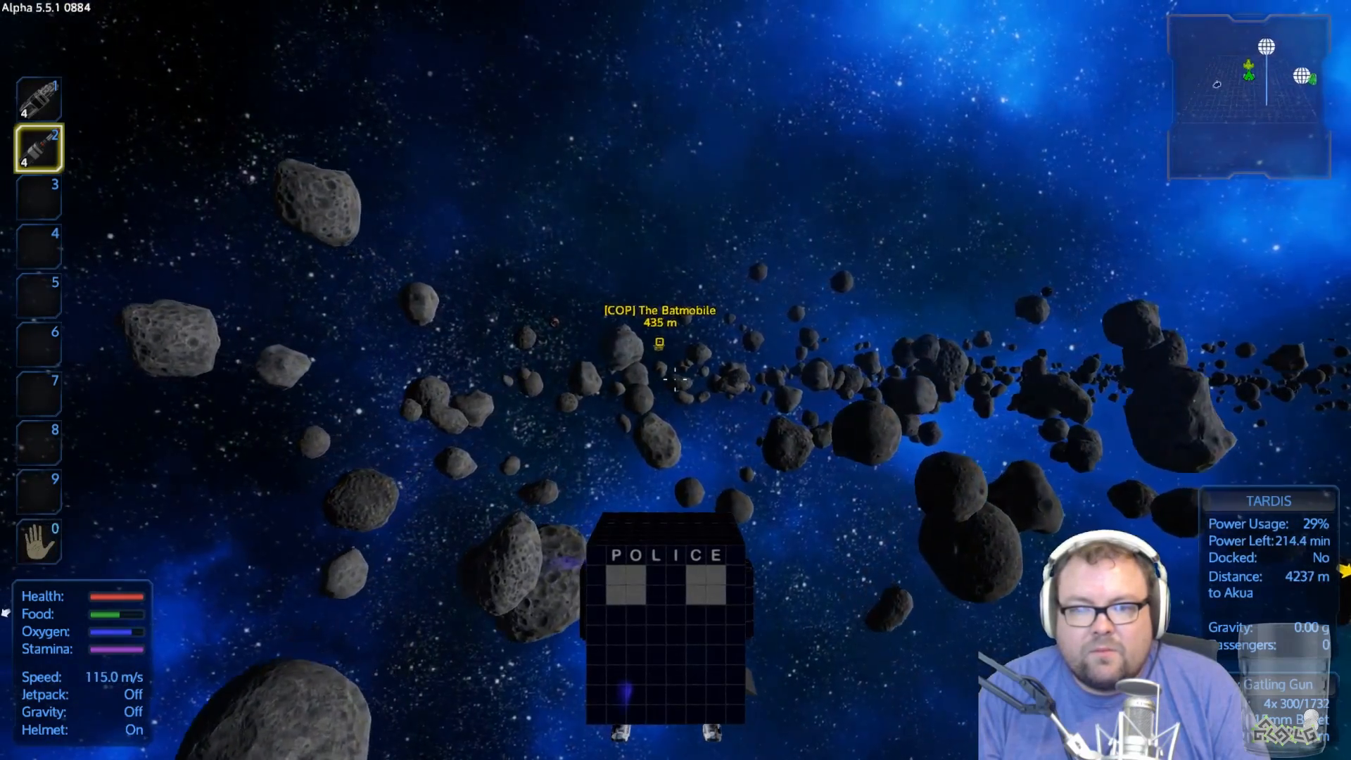
key(w)
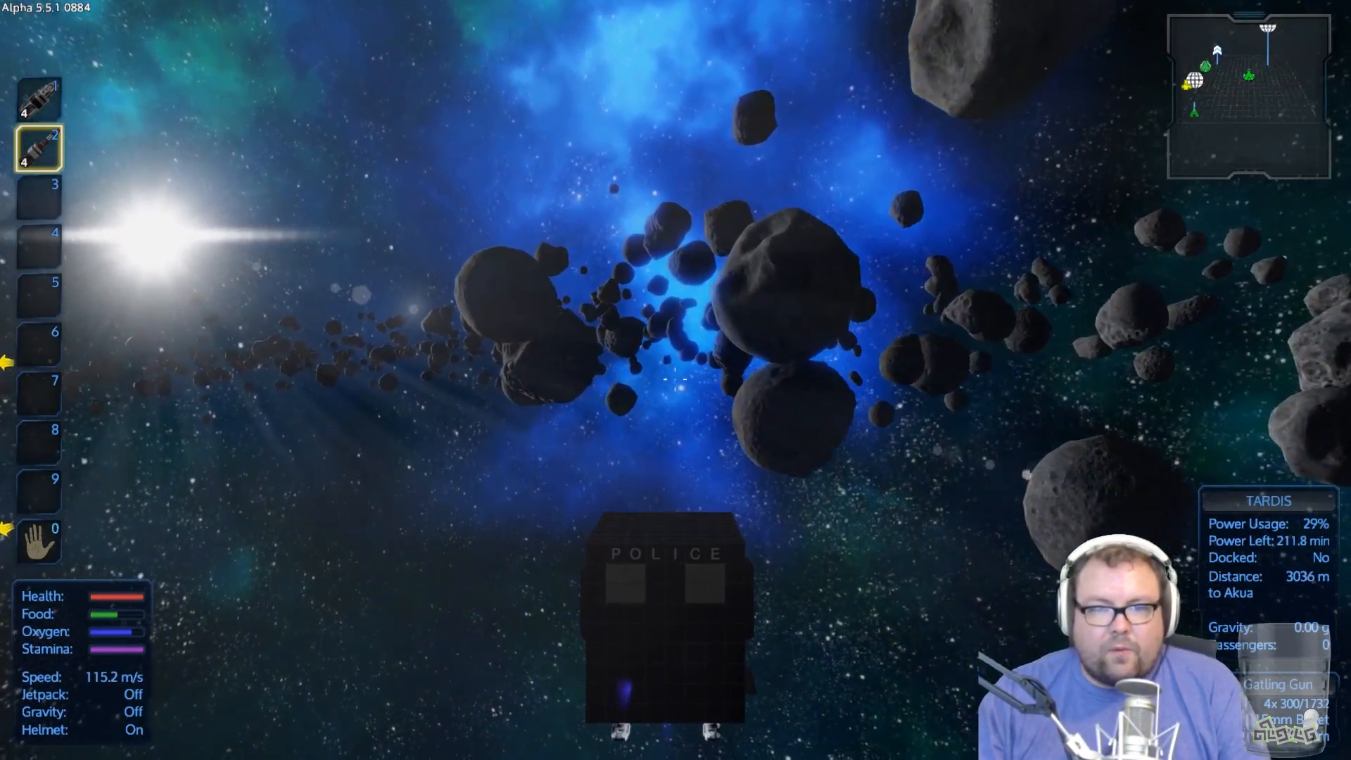
Step: Open the Blueprints Library from the inventory screen to view GUUDEBORG-CV's resources
key(i)
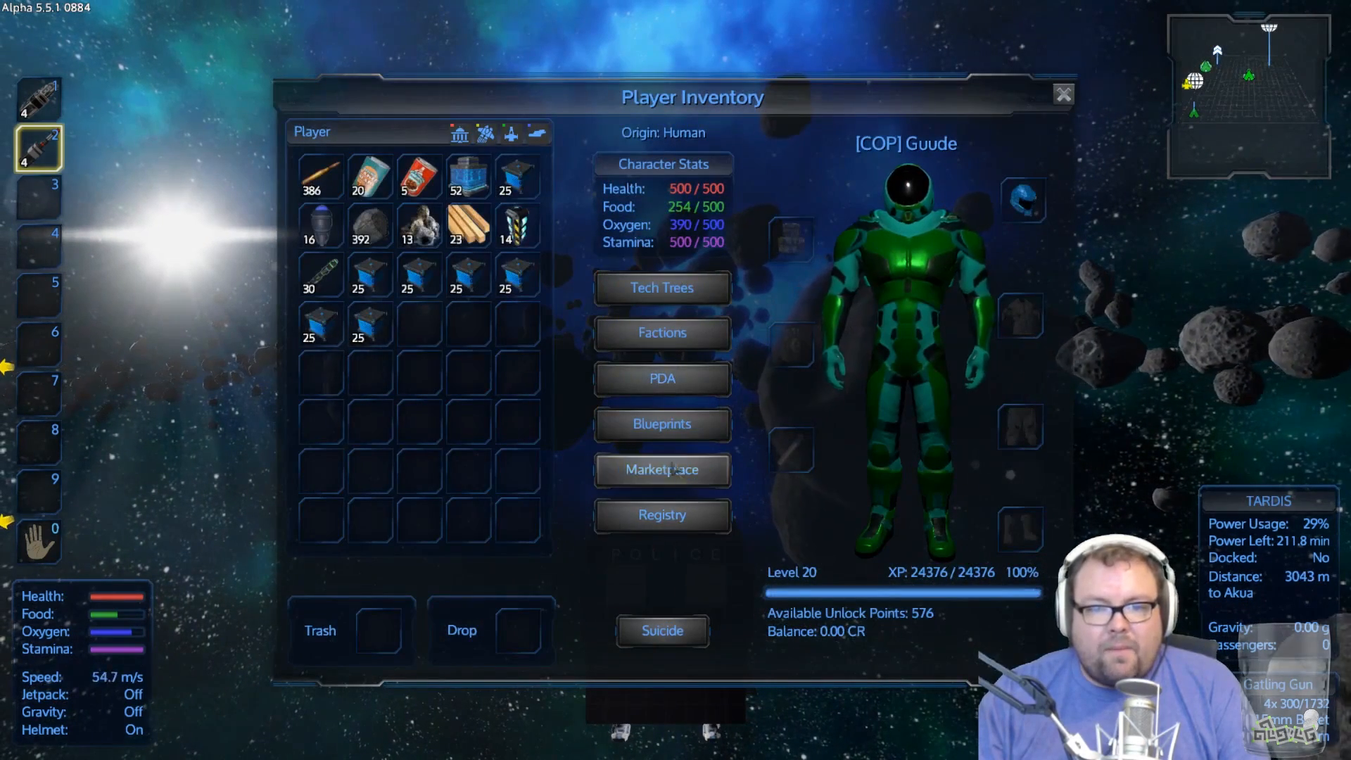
click(662, 425)
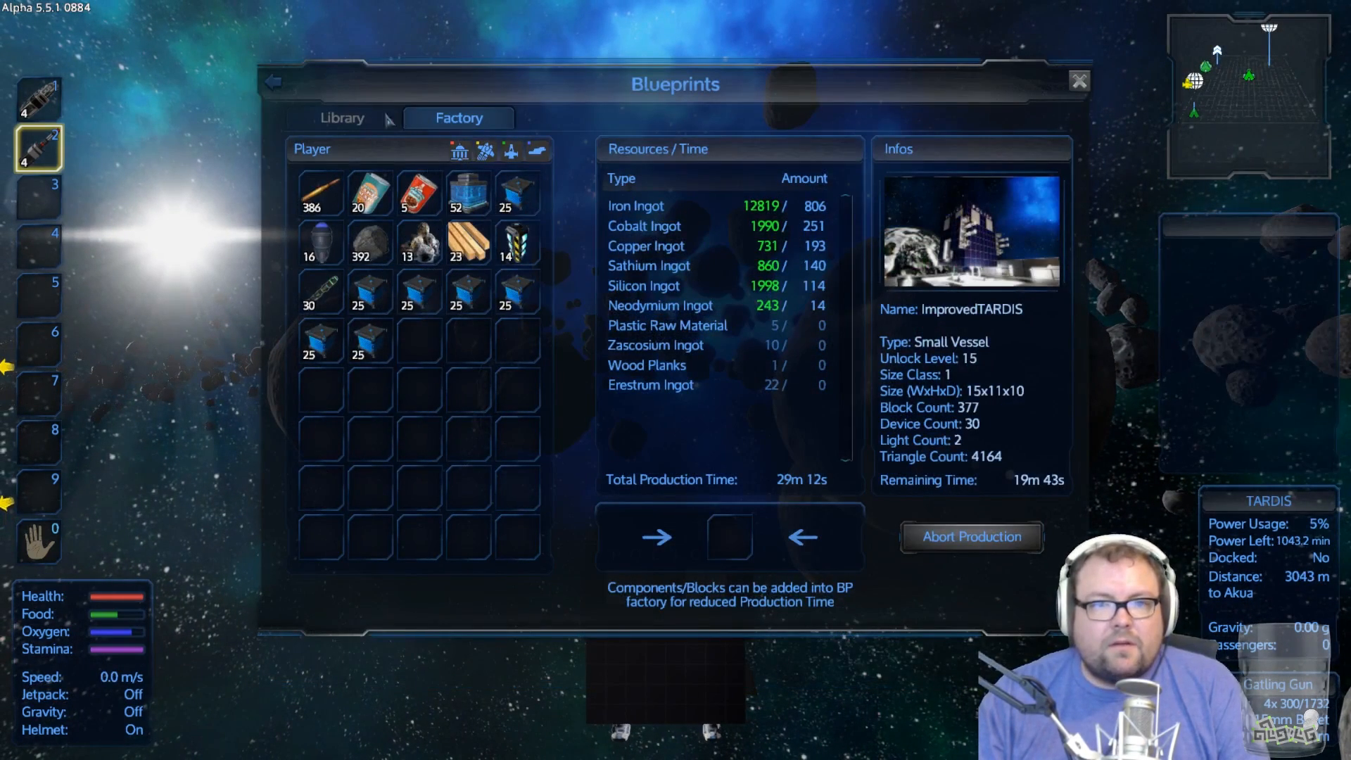
click(341, 117)
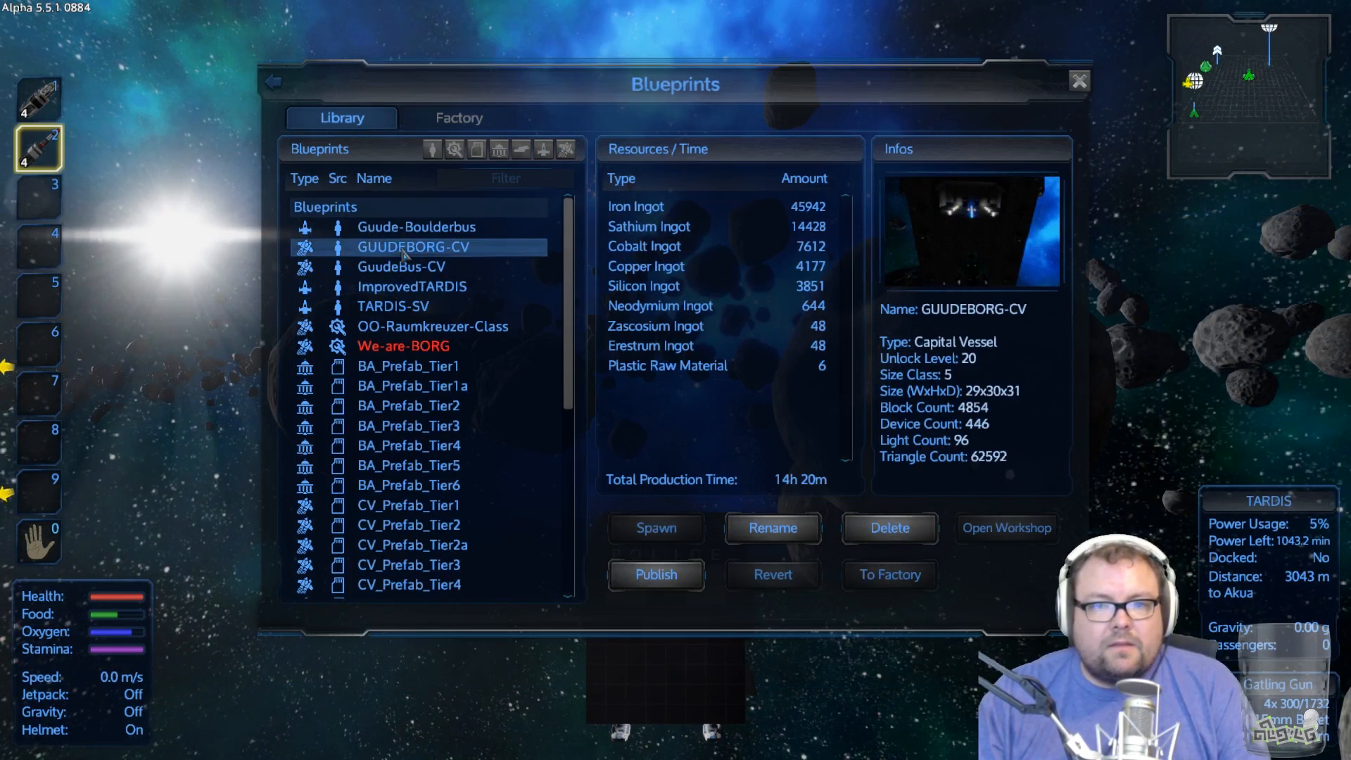
mouse_move(930, 470)
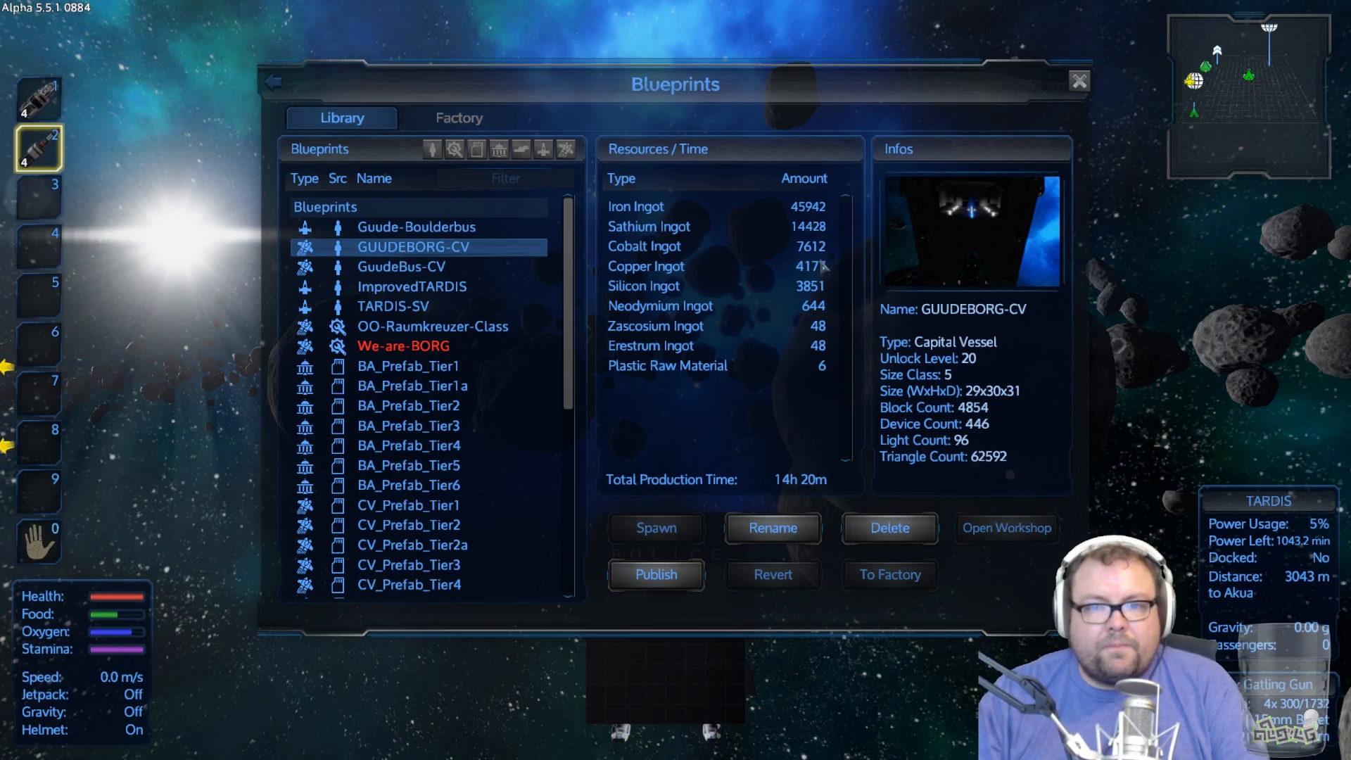
mouse_move(818, 415)
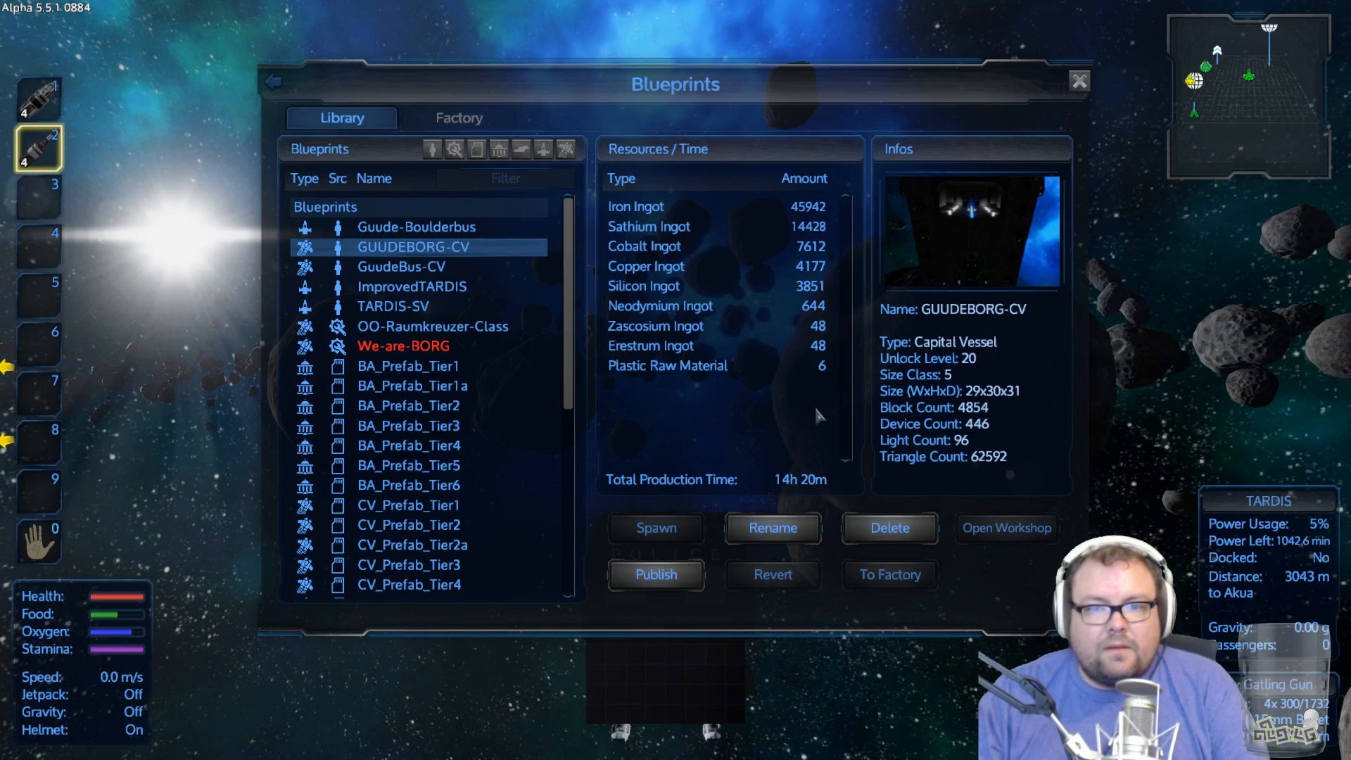
mouse_move(811, 392)
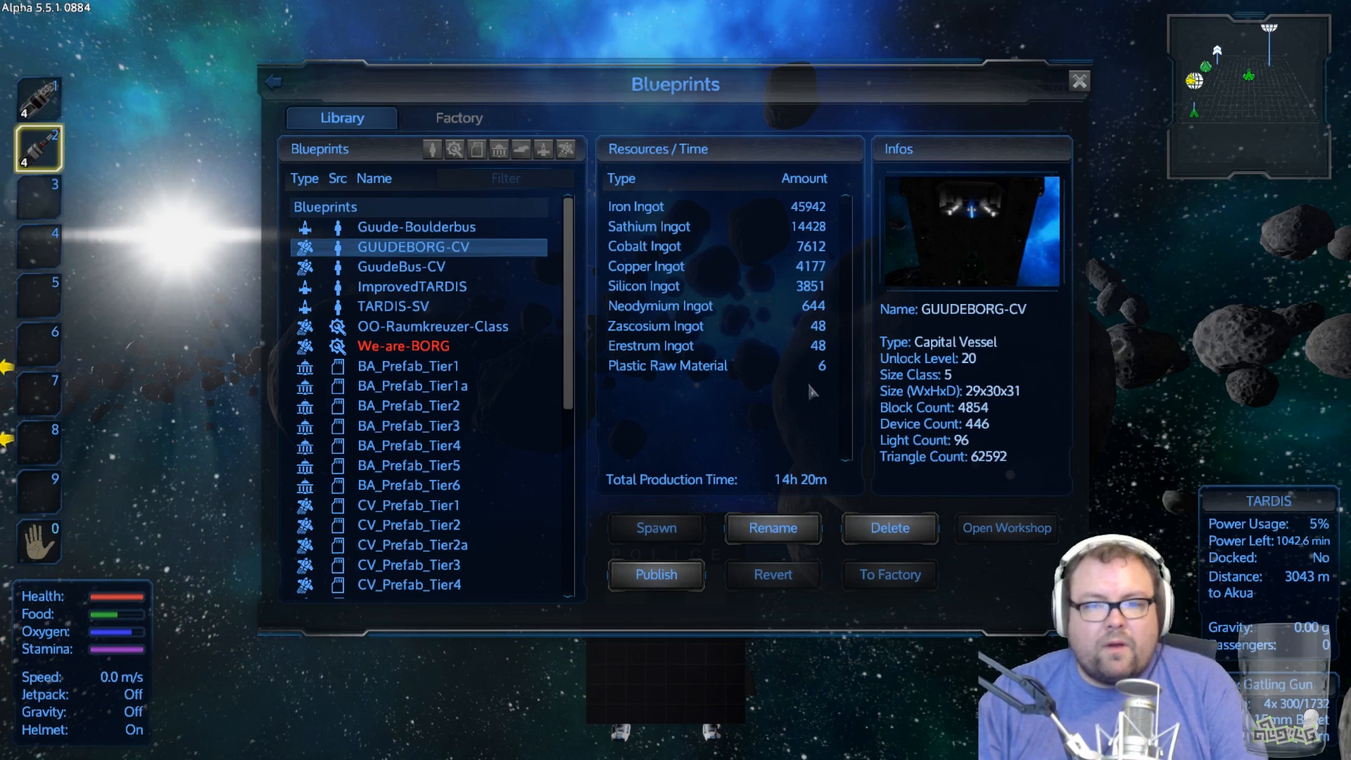
mouse_move(868, 373)
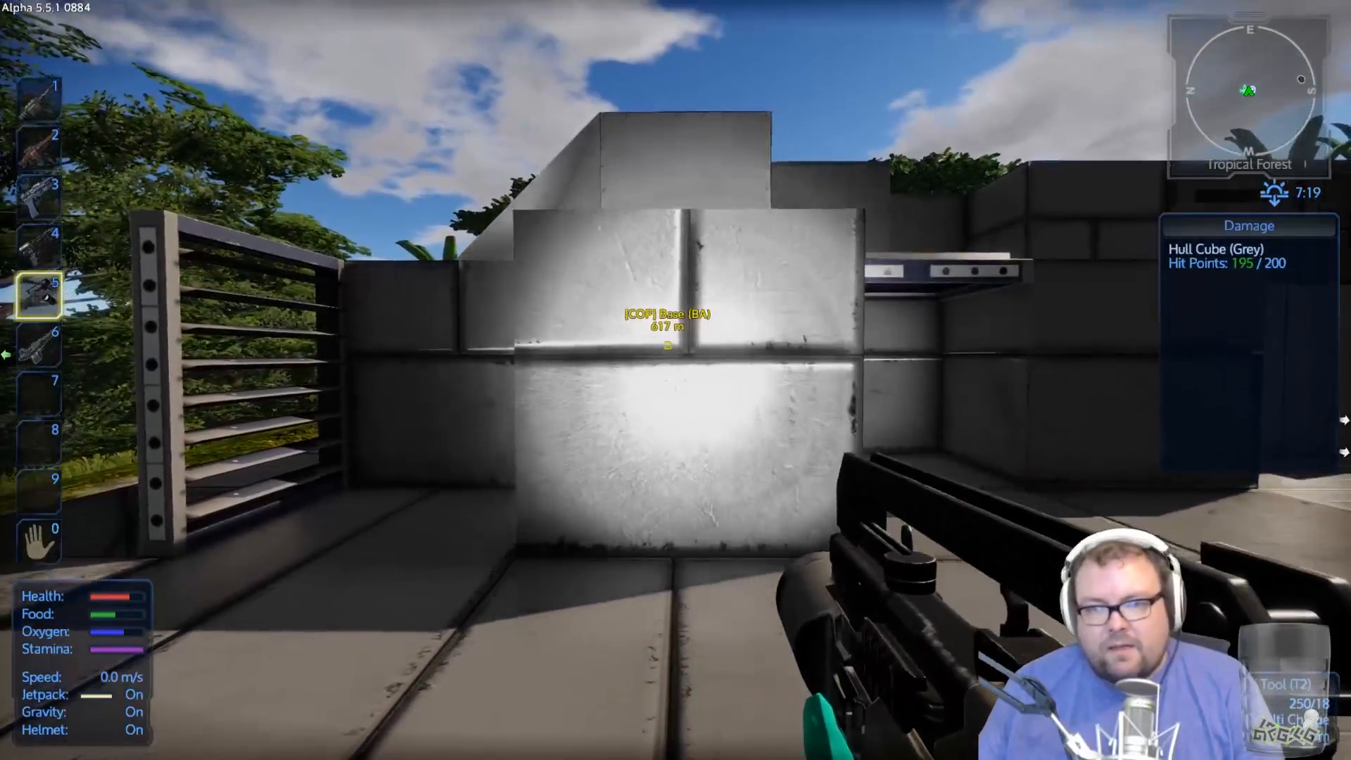
Step: Dismantle three grey hull cubes from the base wall, collecting steel blocks
click(675, 380)
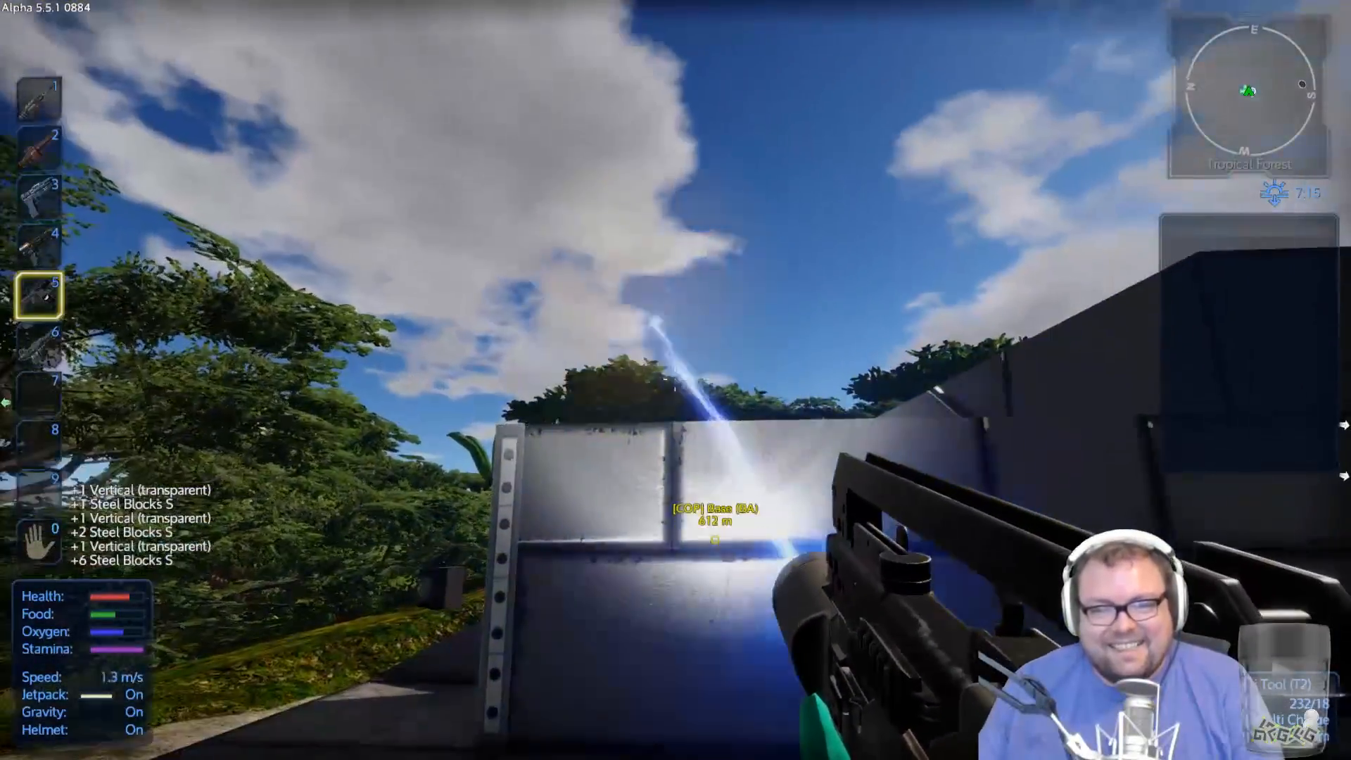
click(672, 379)
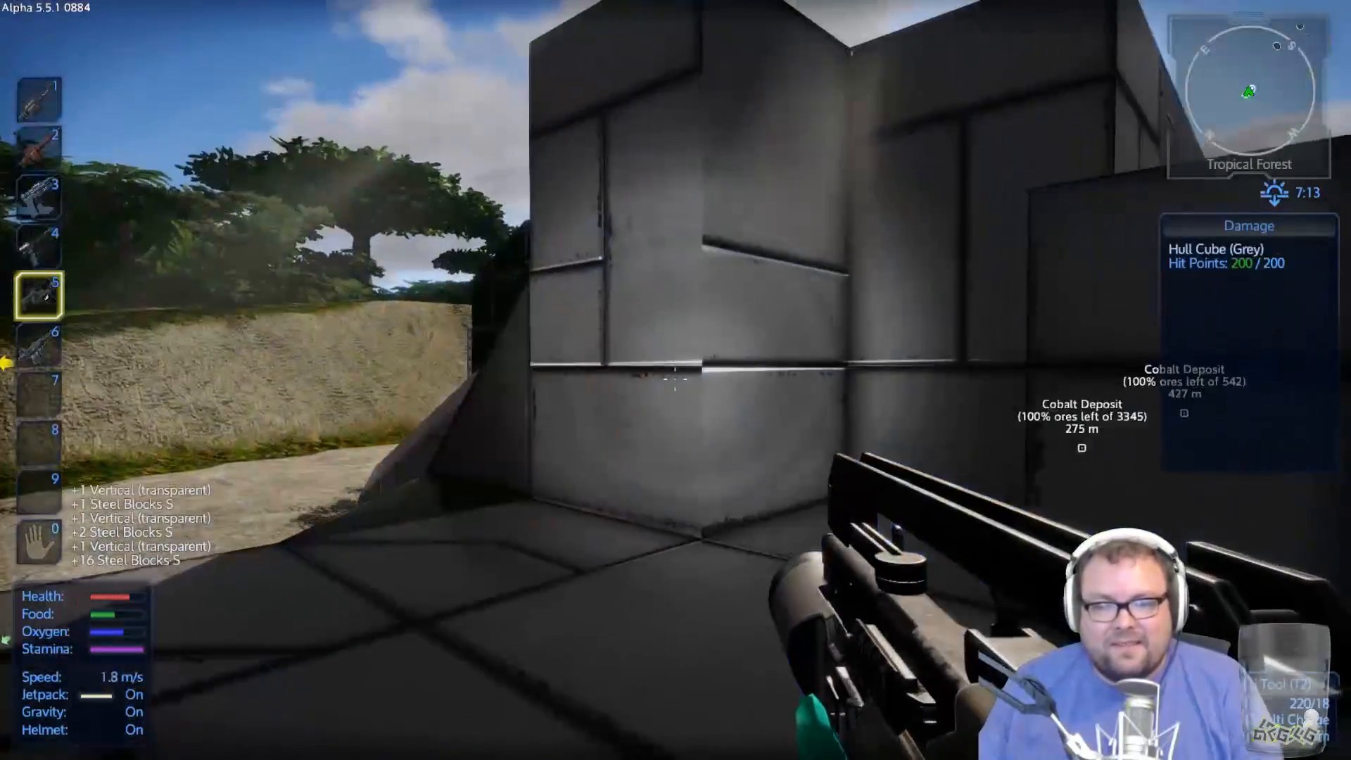
click(672, 384)
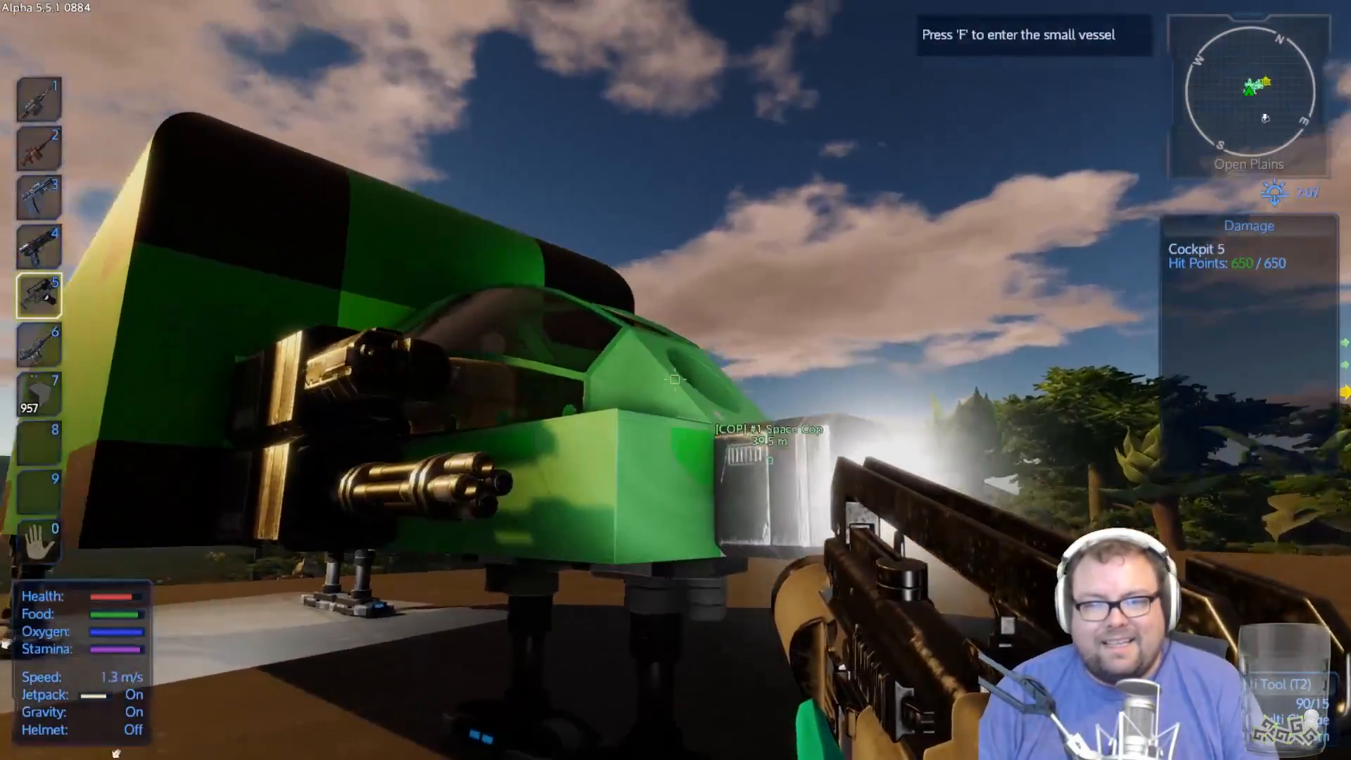
Step: Enter the Guude Boulderbus cockpit and bring up the Akua map
key(f)
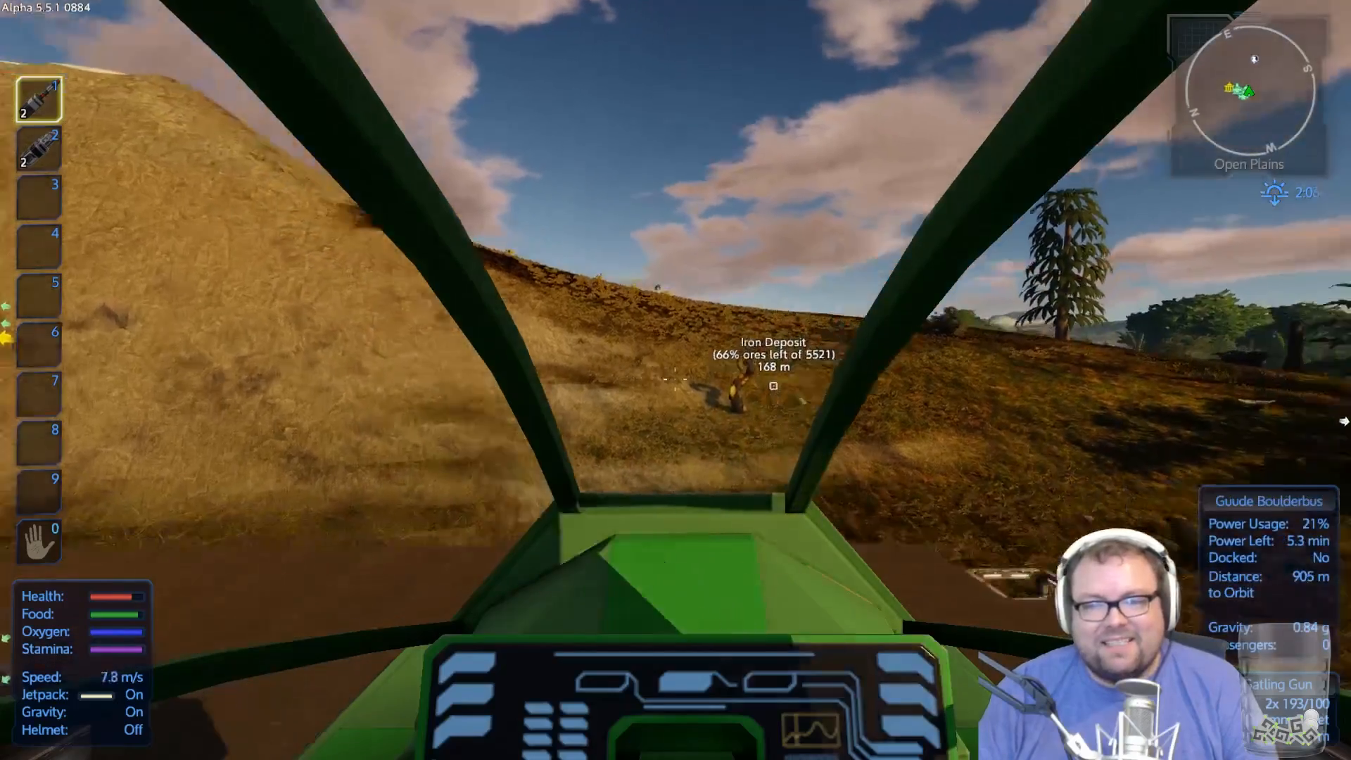
key(M)
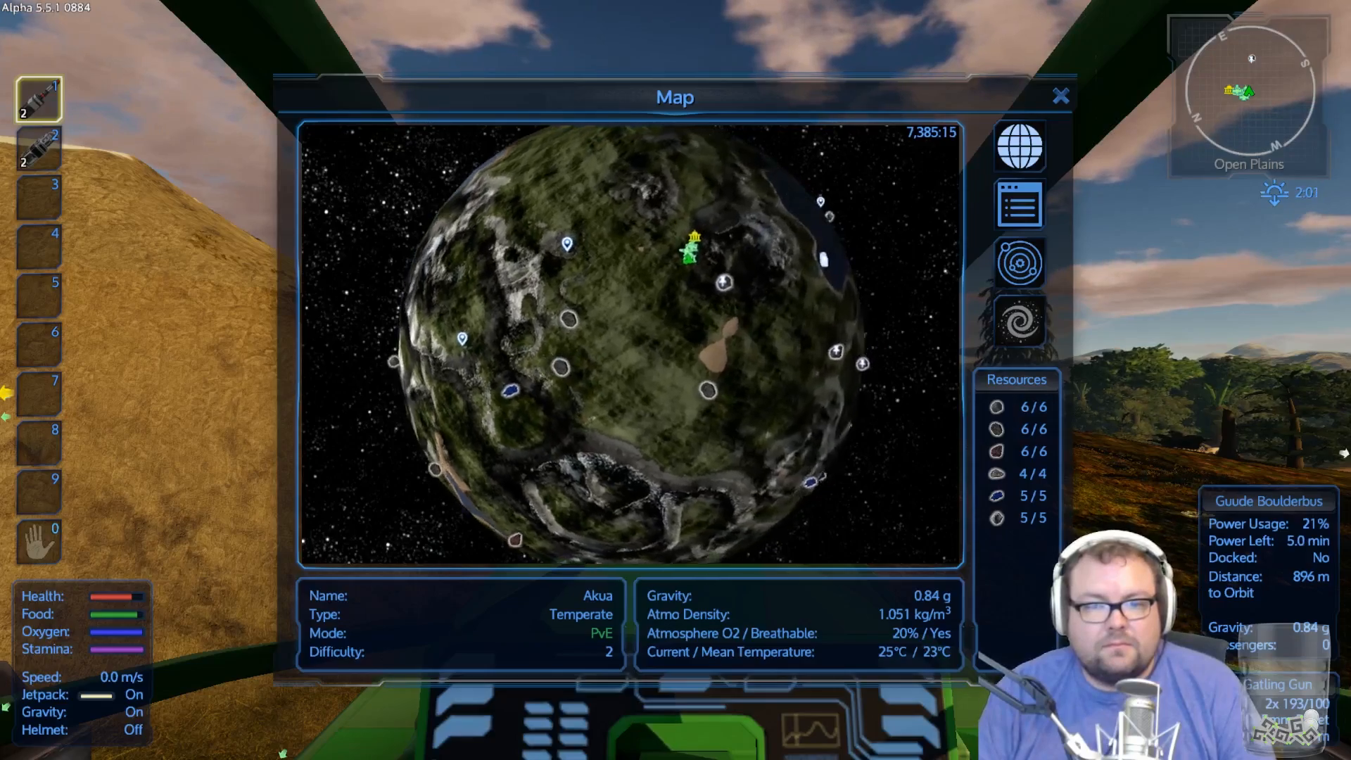
Step: Click on the planet Akua map to check its markers
click(1058, 96)
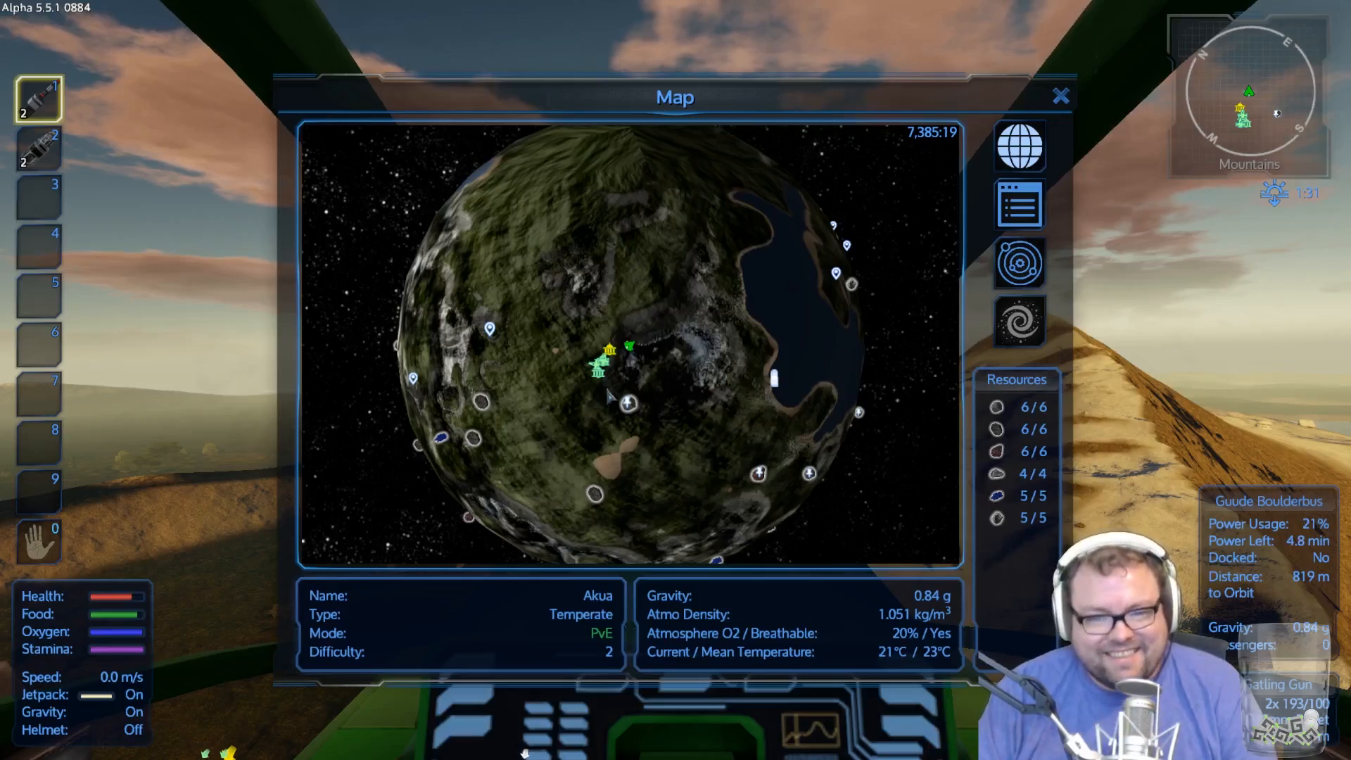
click(1058, 96)
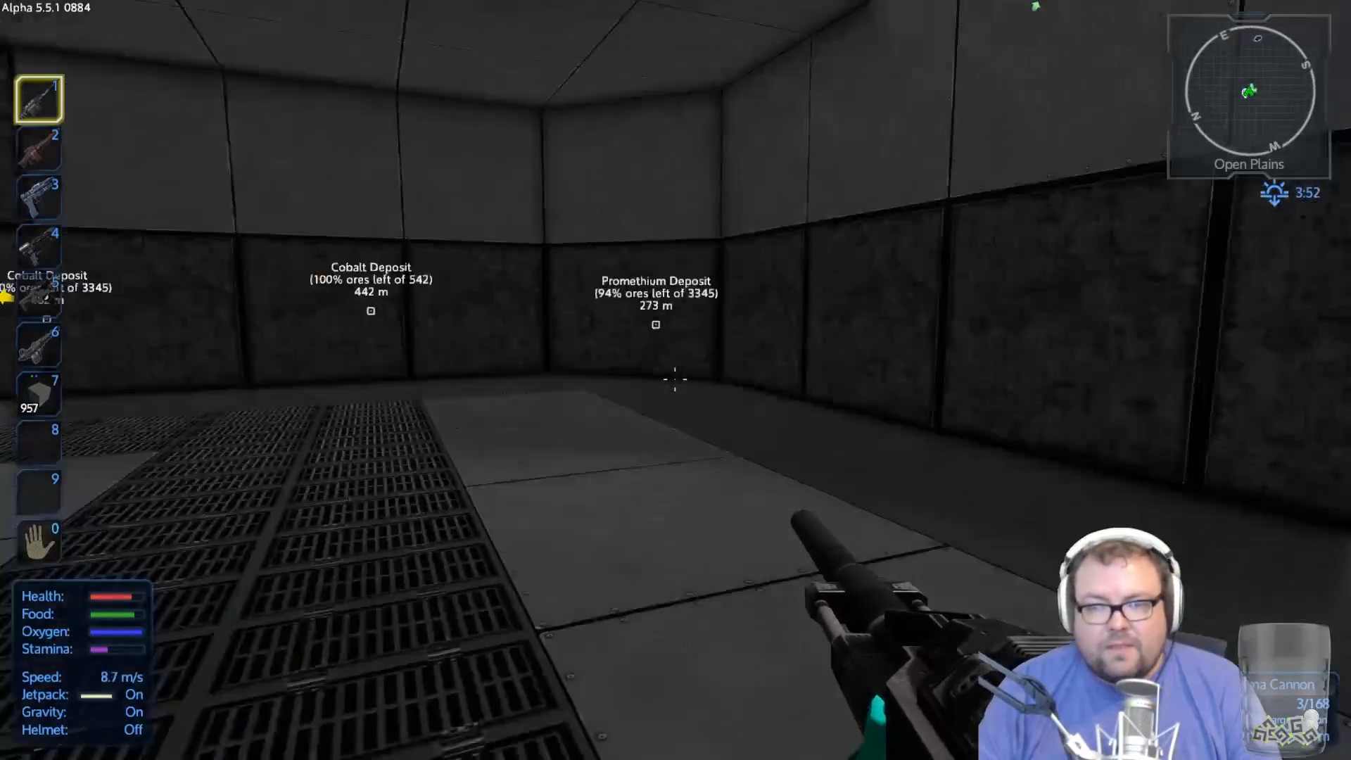
mouse_move(676, 380)
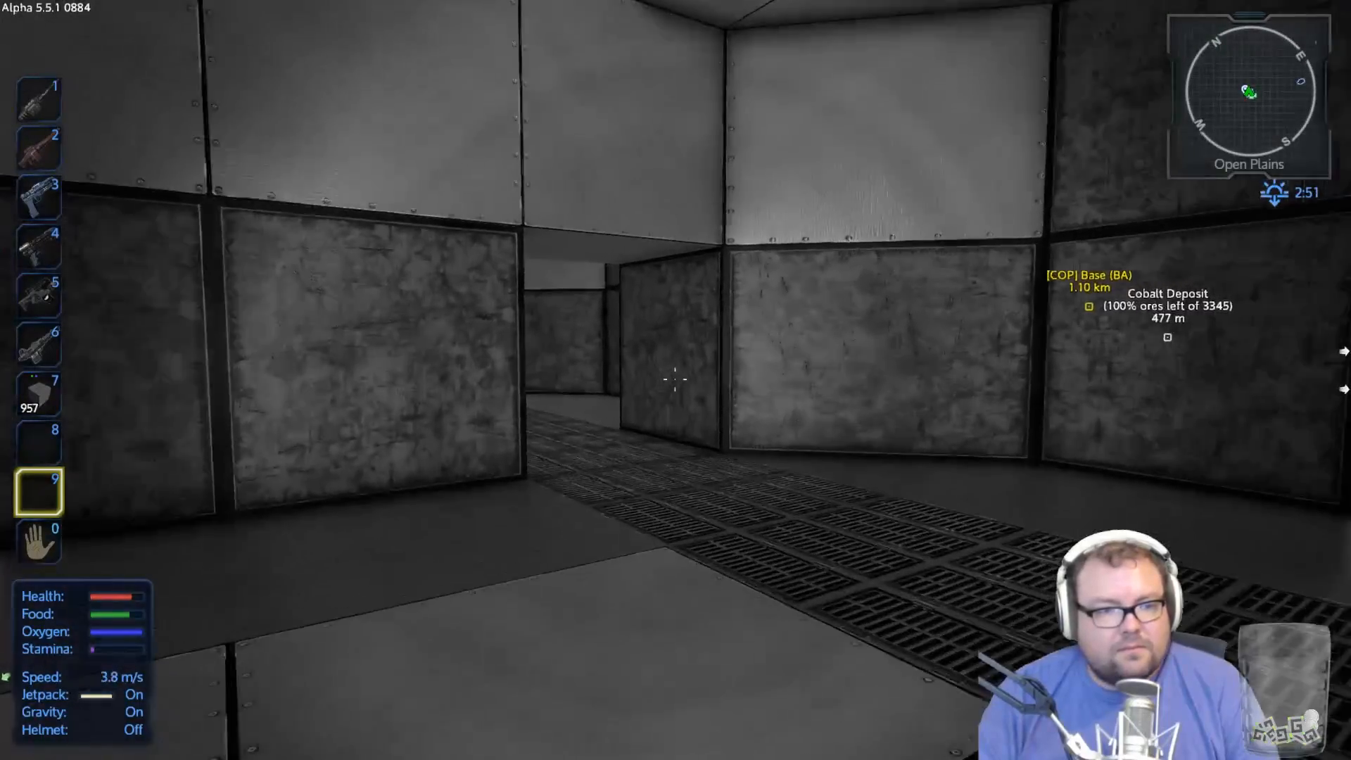
mouse_move(670, 381)
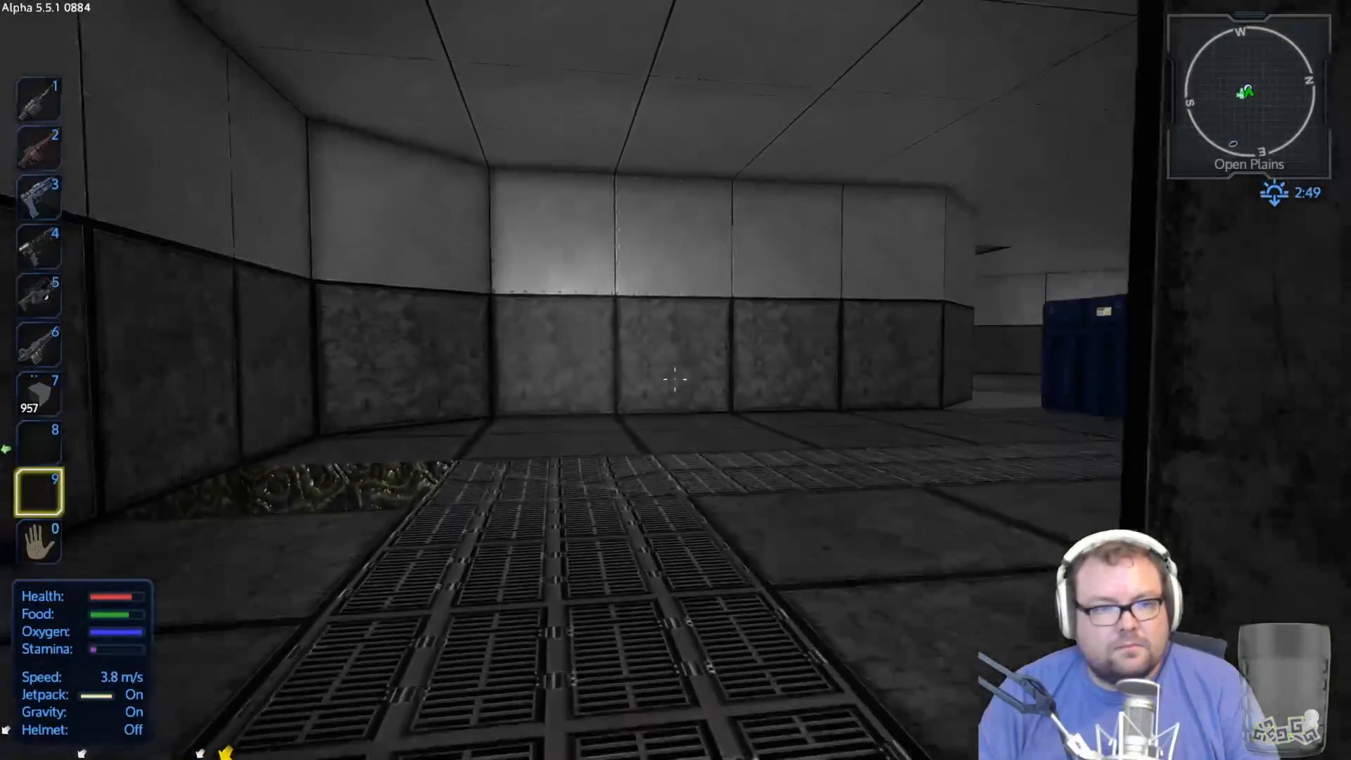
Step: Switch to hotbar slot 6 while moving through the base corridors
key(6)
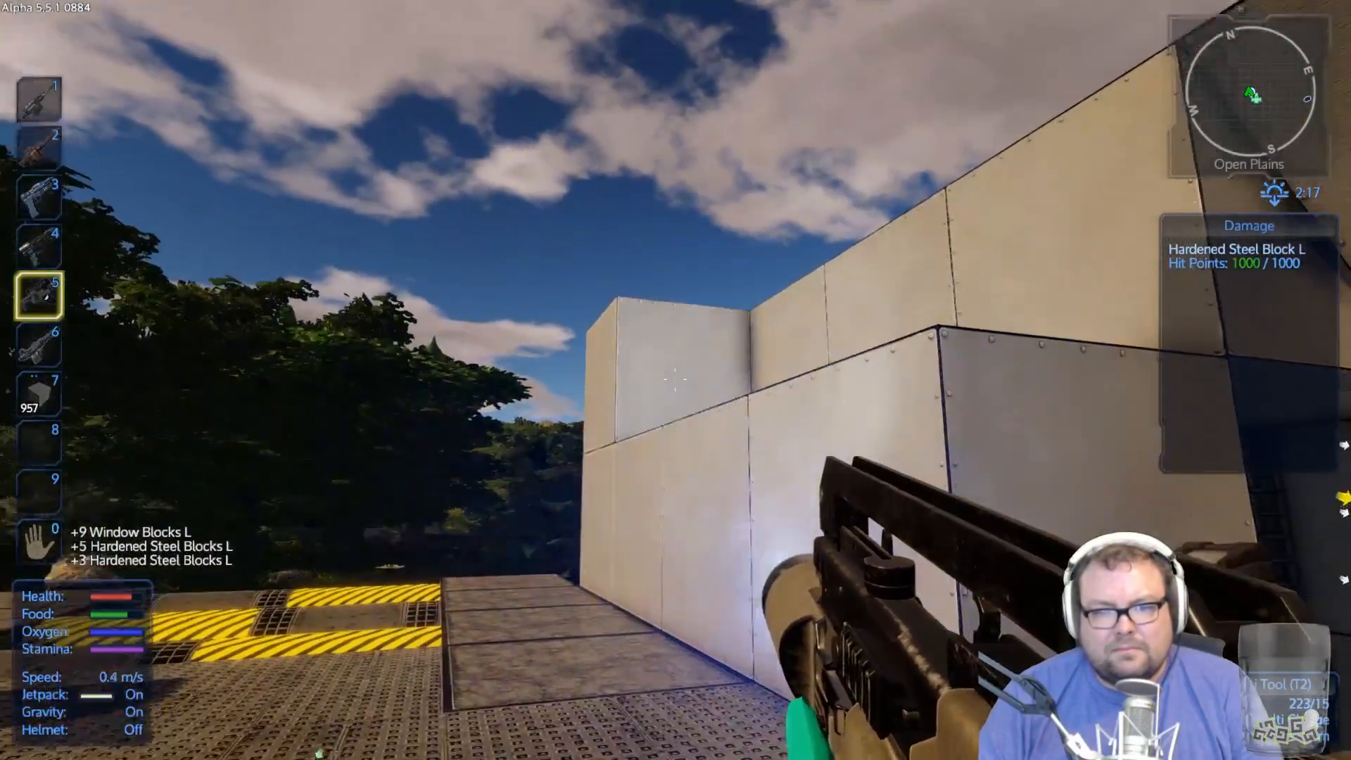
Step: Deconstruct the hardened steel wall block ahead with the multi-tool
click(670, 387)
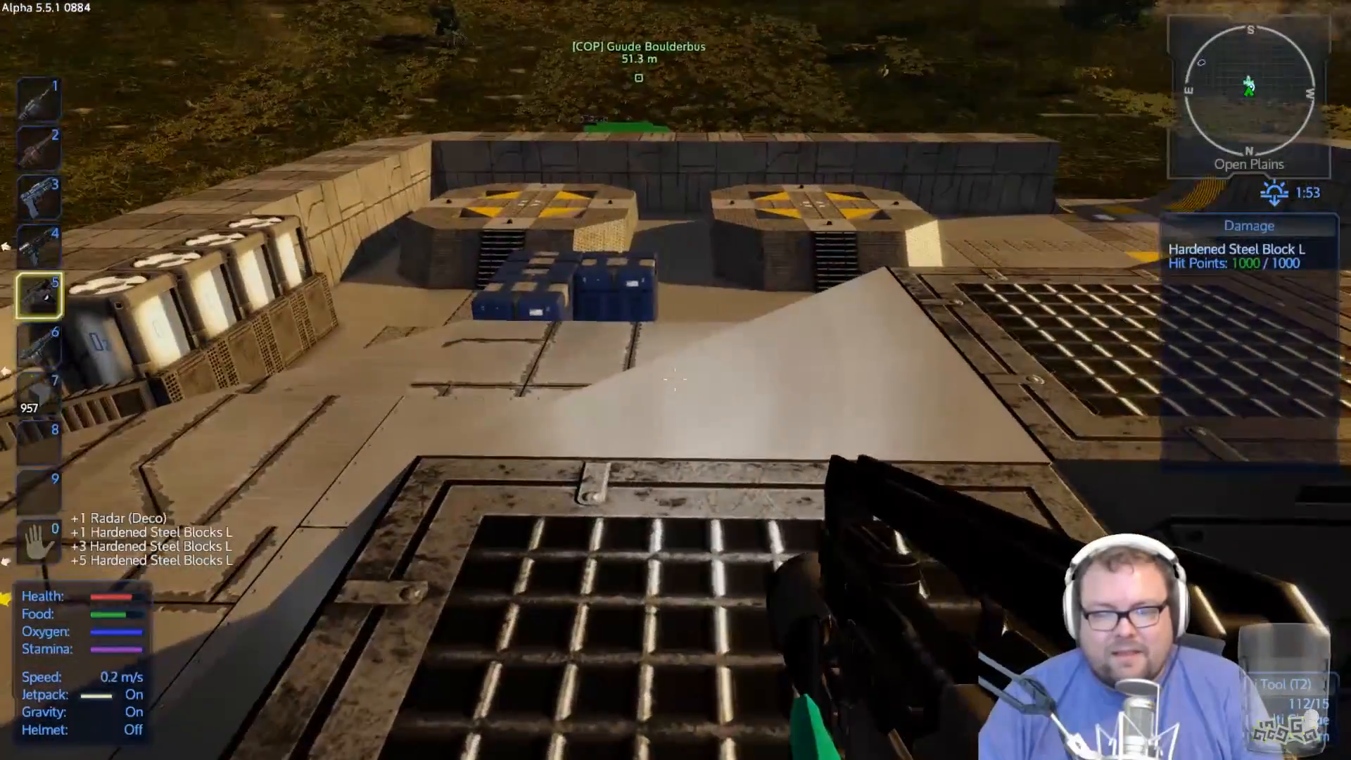
Step: Break the hardened steel floor block ahead, finishing off the damaged block
click(670, 380)
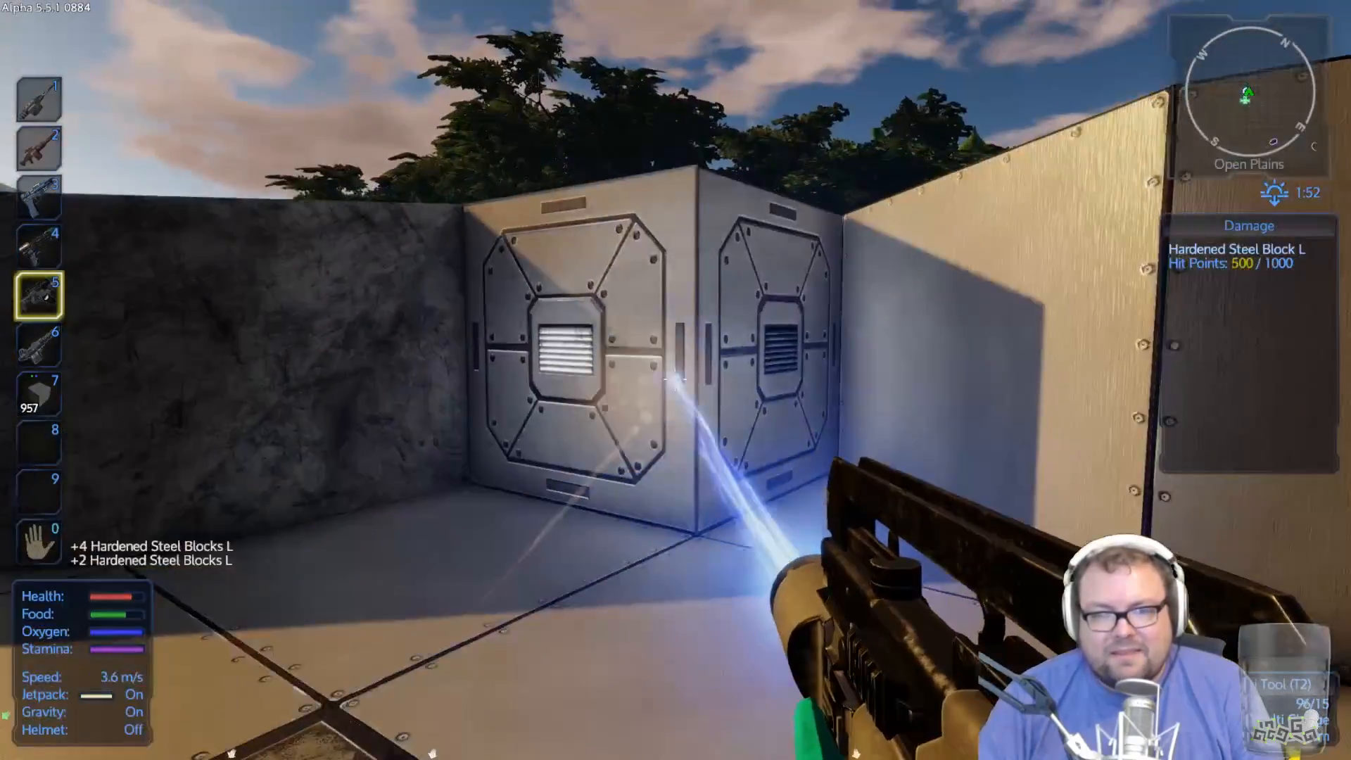
click(674, 377)
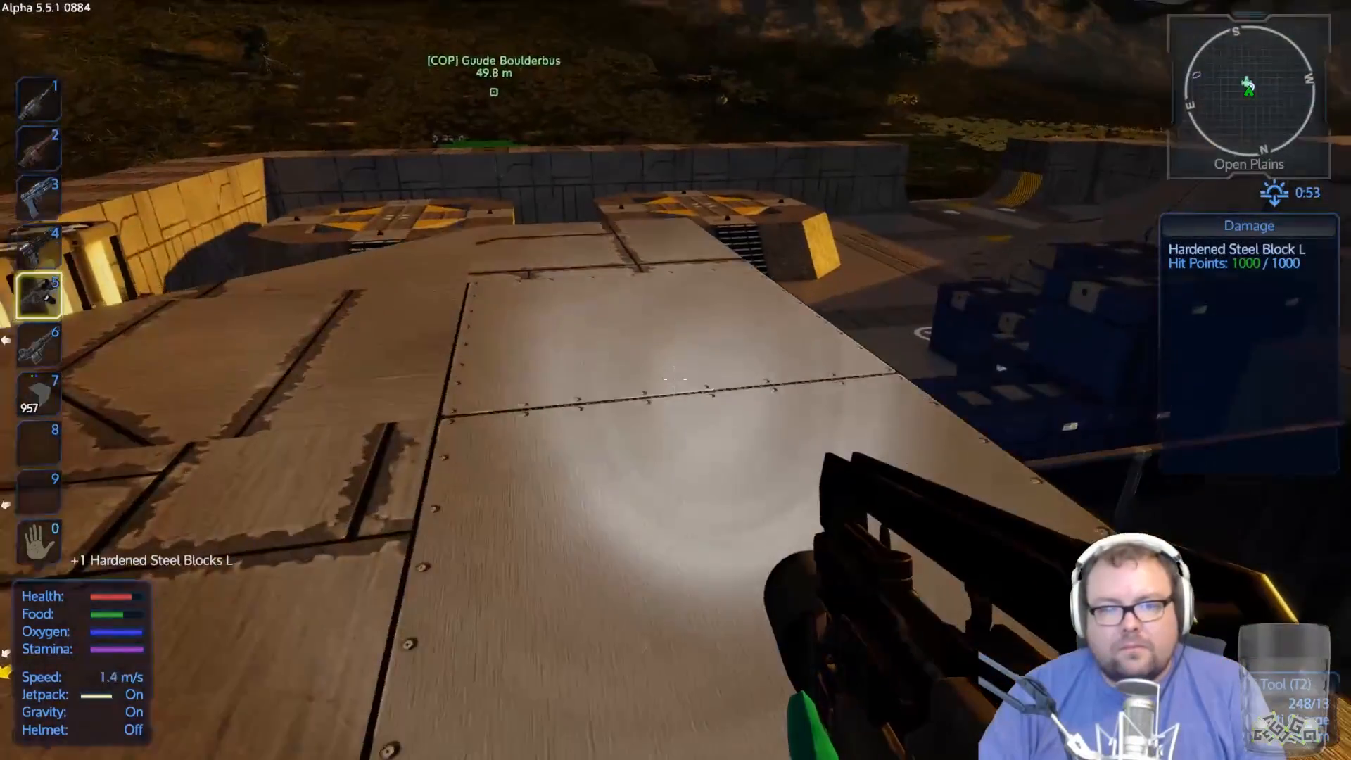
Step: Deconstruct two hardened steel roof blocks, one after another
click(672, 380)
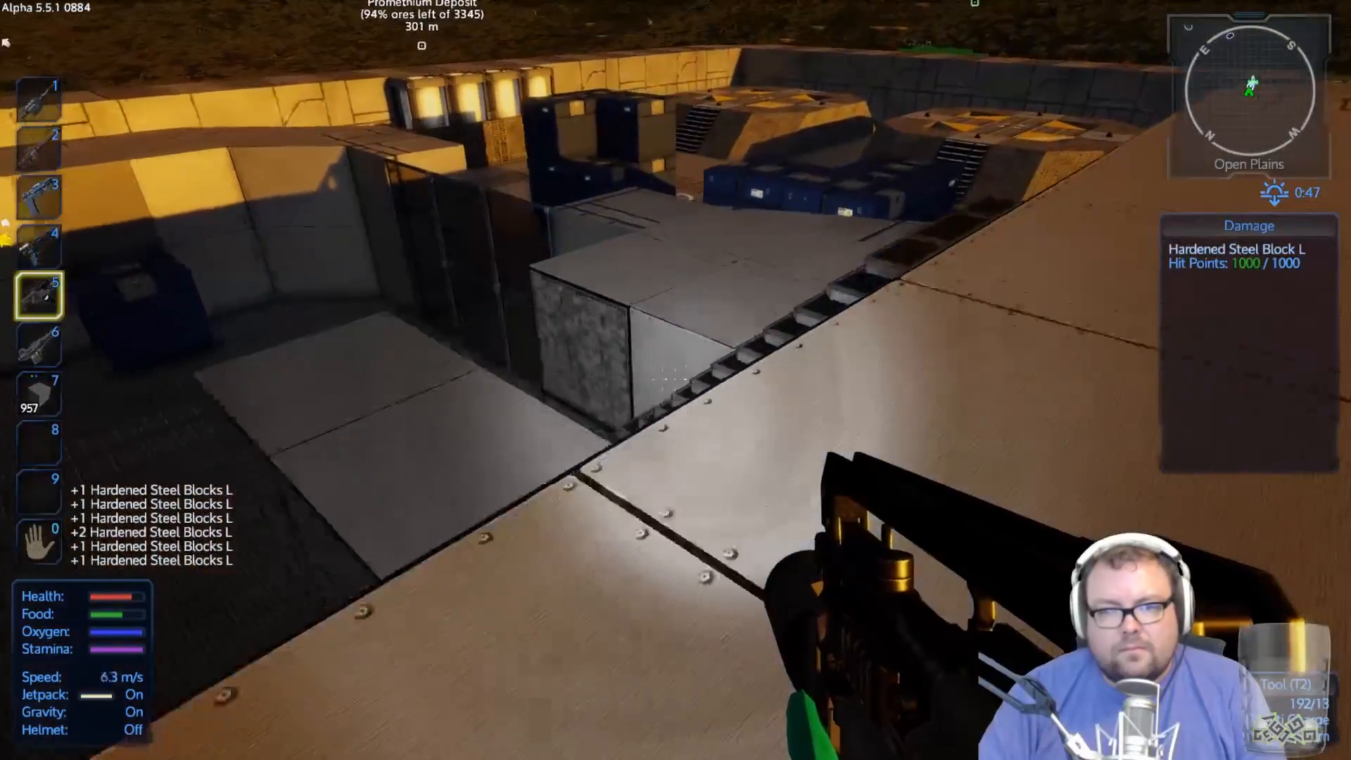
click(672, 379)
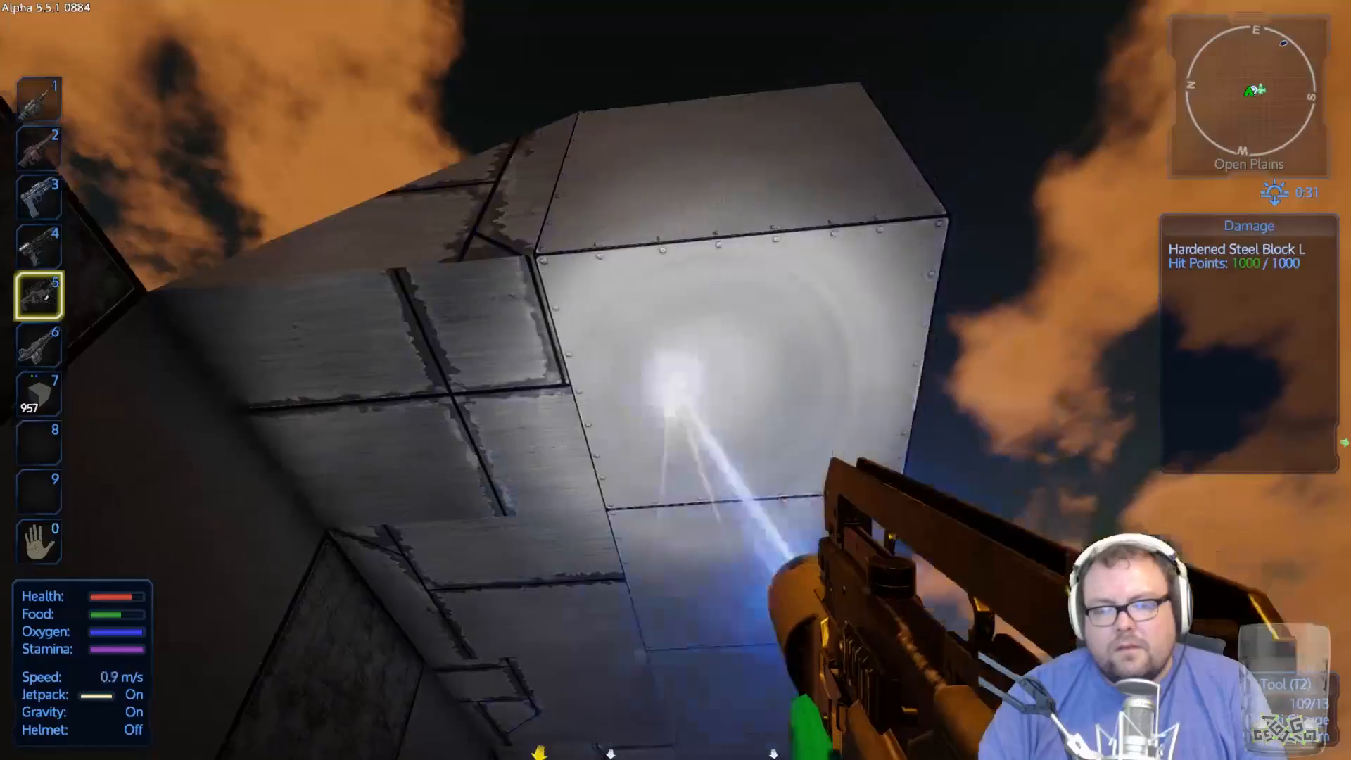
Step: Dismantle the overhead block, wide and riveted walls, sloped piece, stacked cubes and pyramid corner
click(676, 377)
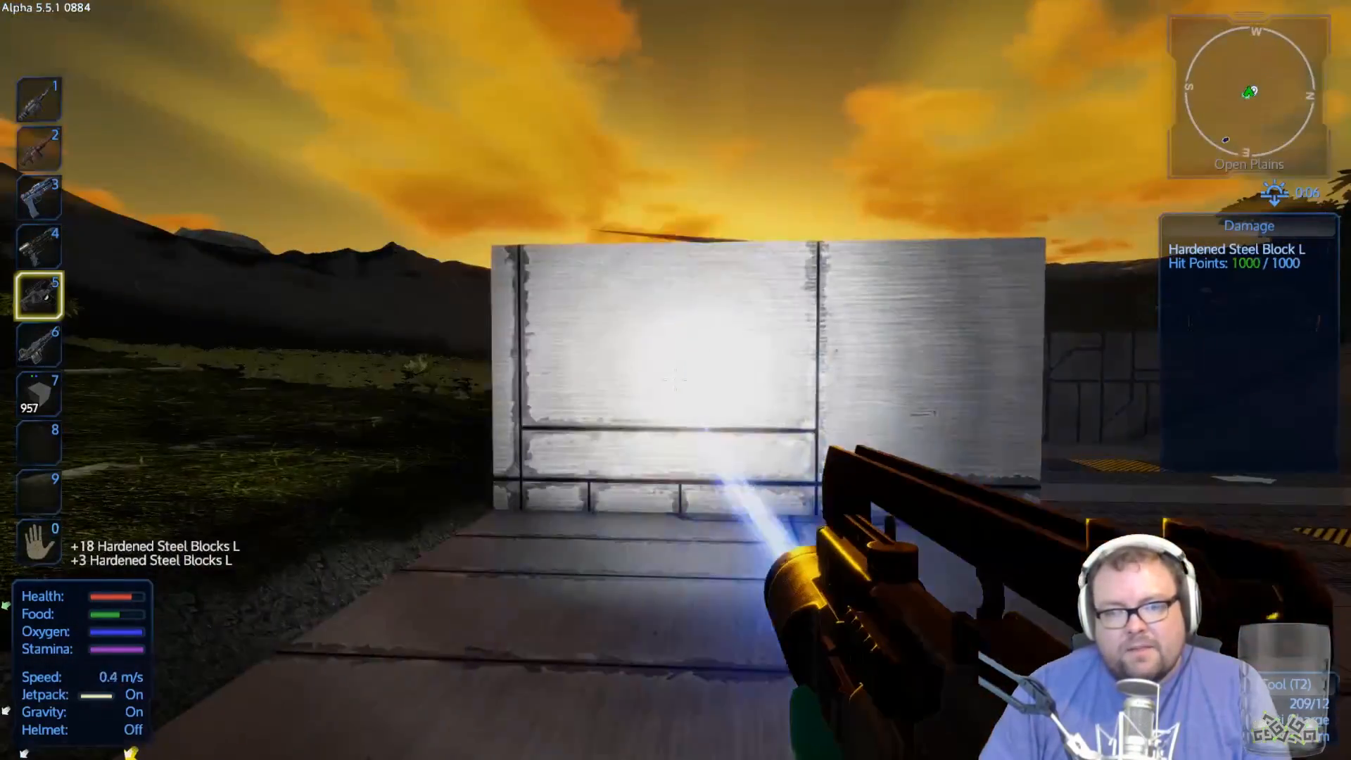
click(670, 380)
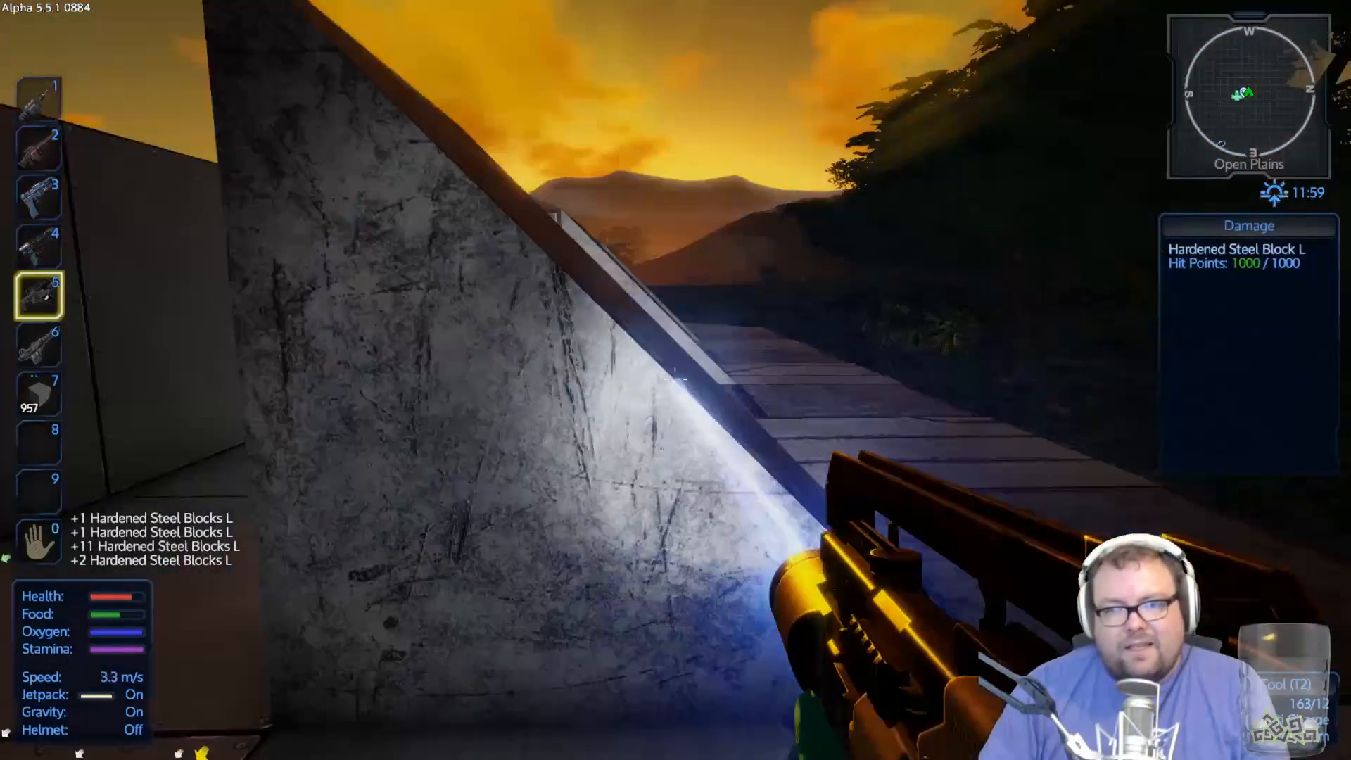
click(675, 382)
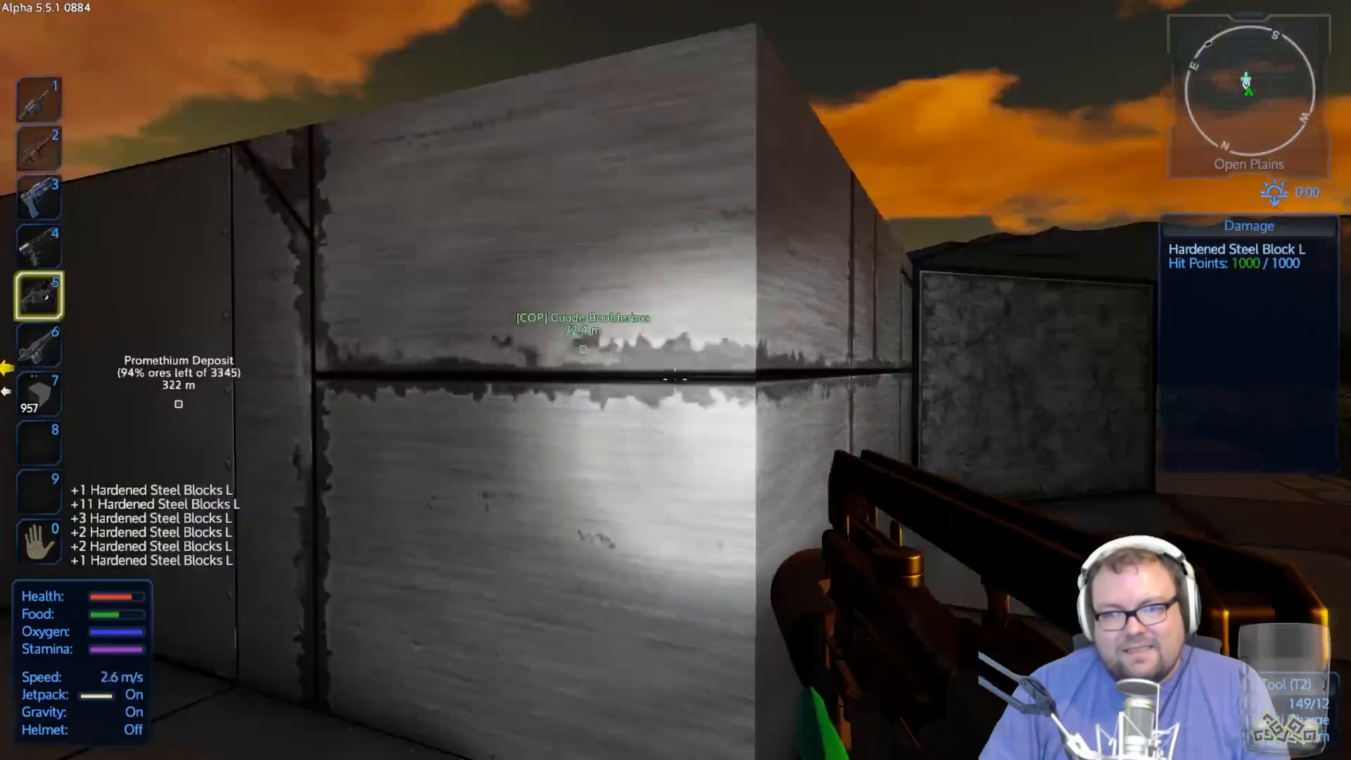
click(676, 379)
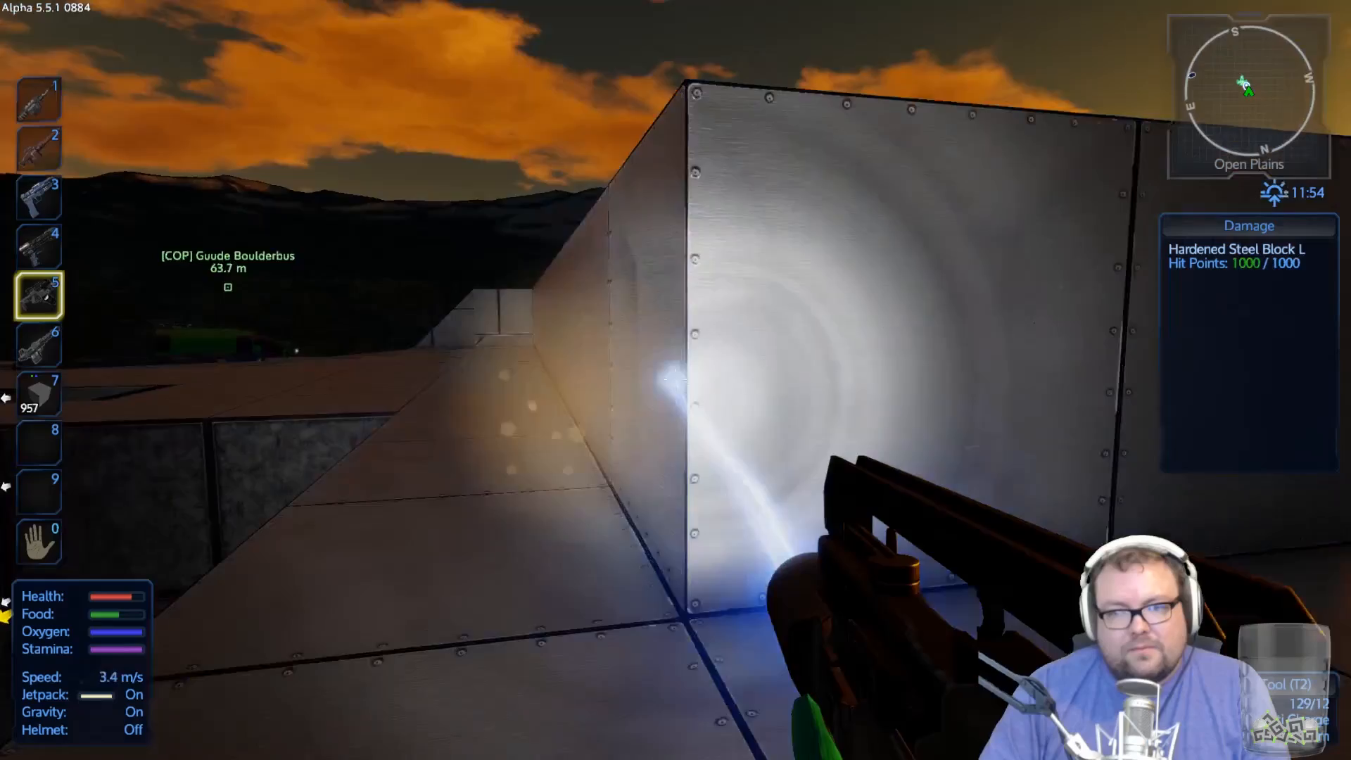
click(672, 378)
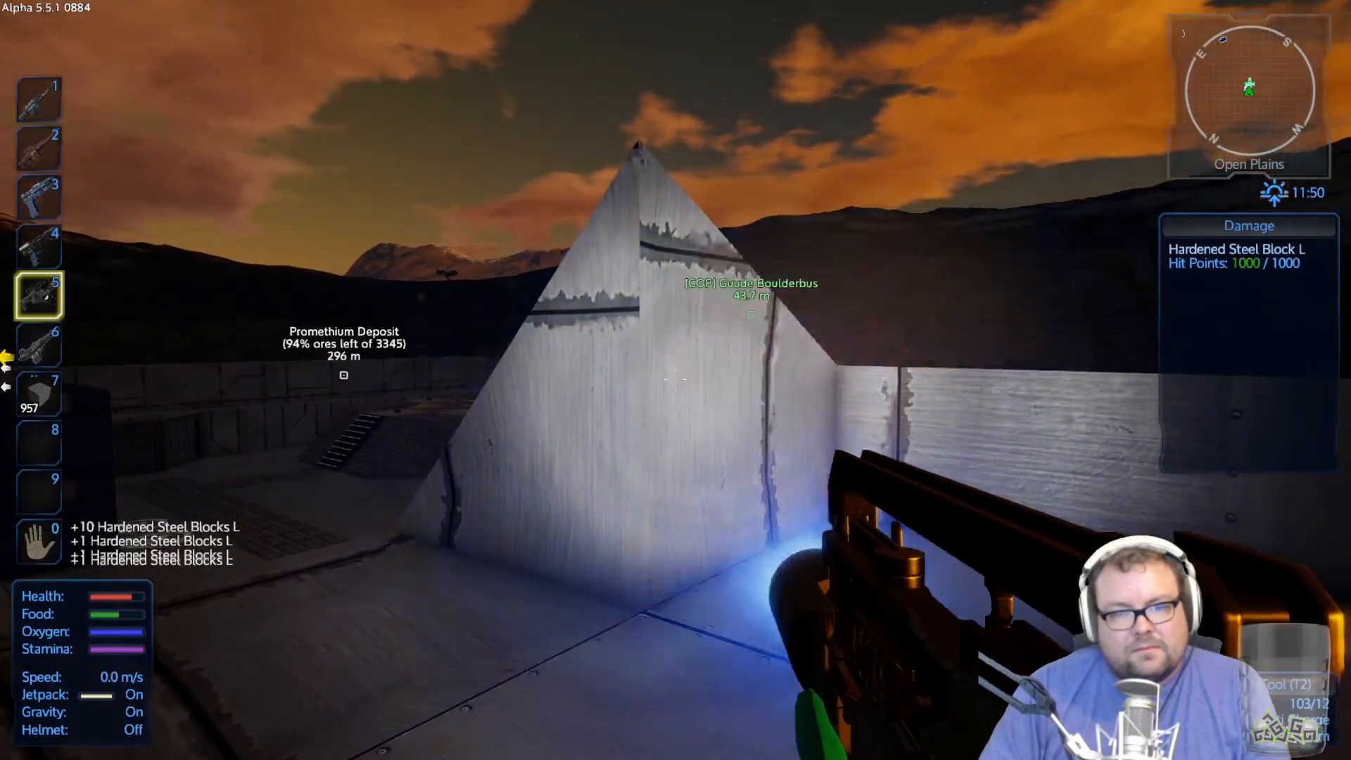
click(674, 380)
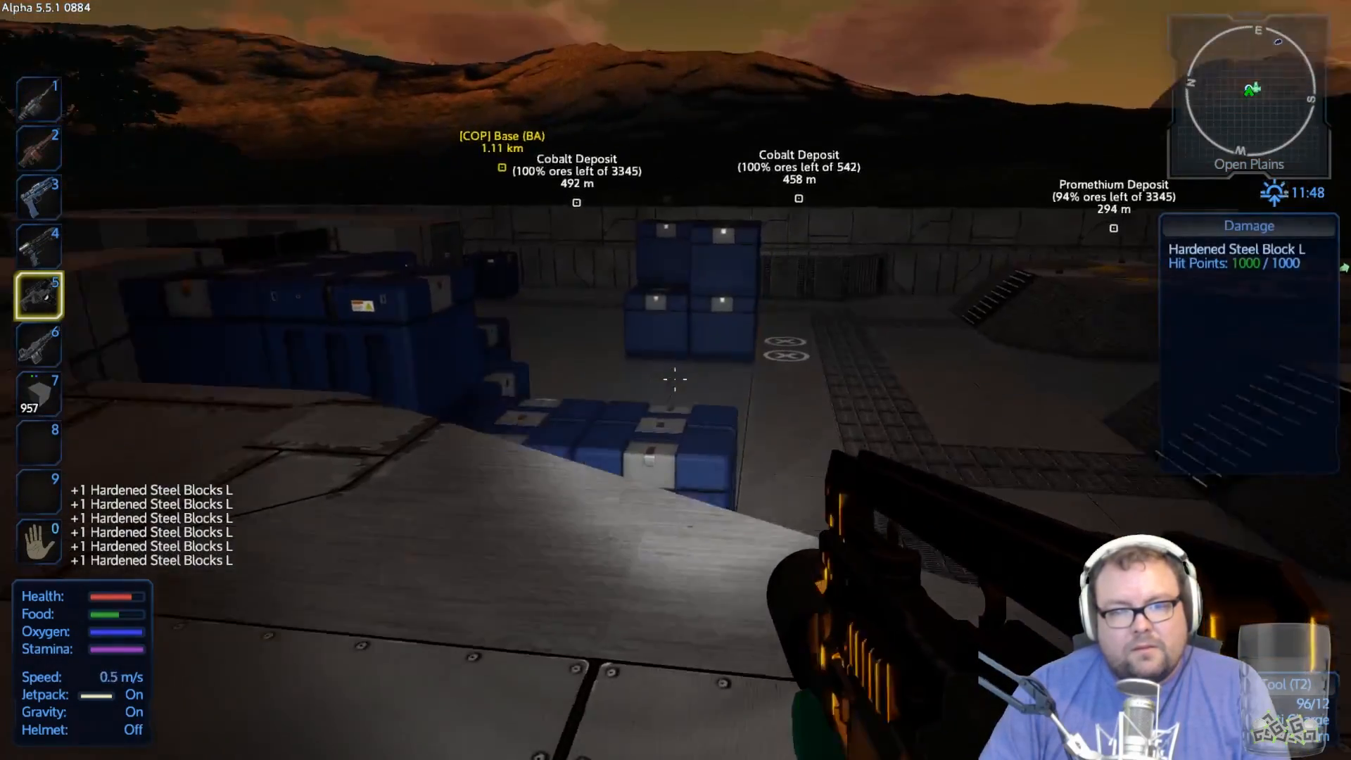
Step: Remove the steel plating beside the cargo crates and the floor block below
click(675, 379)
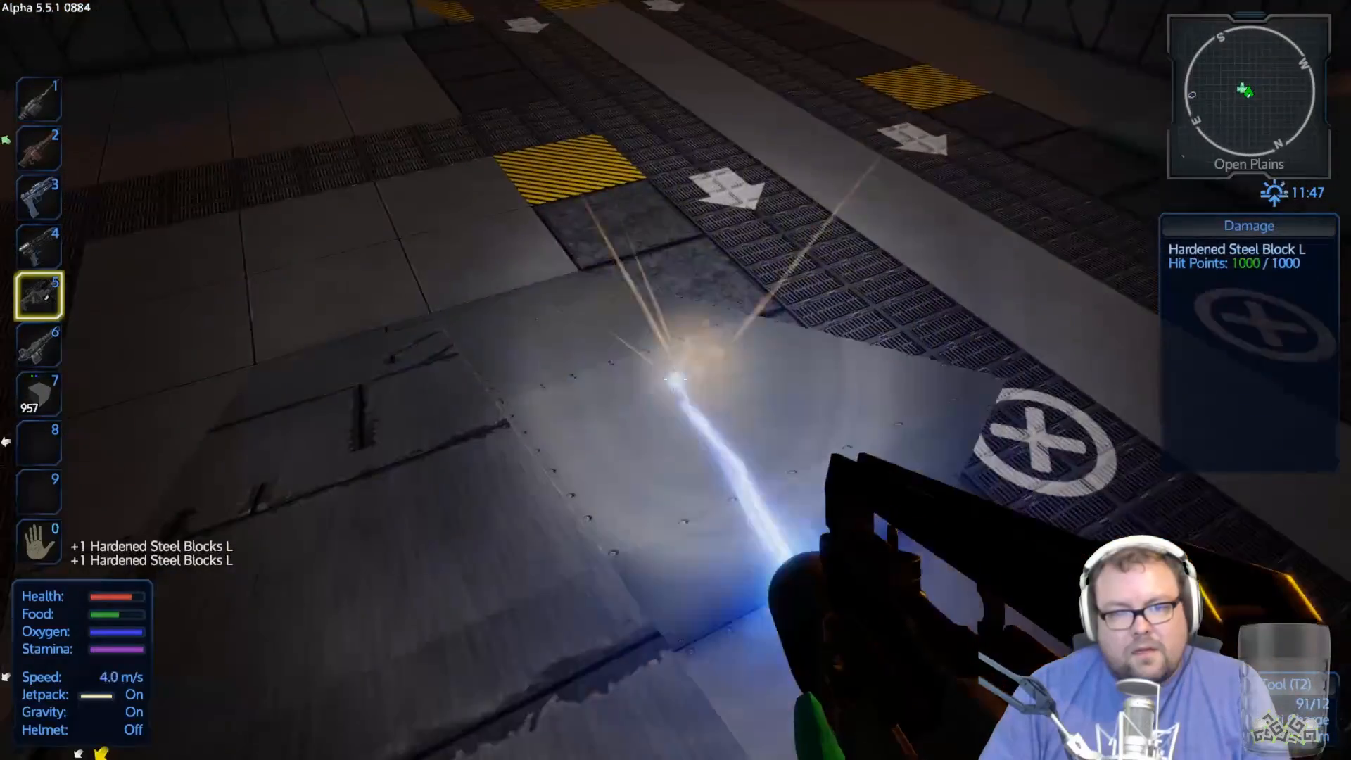
click(673, 387)
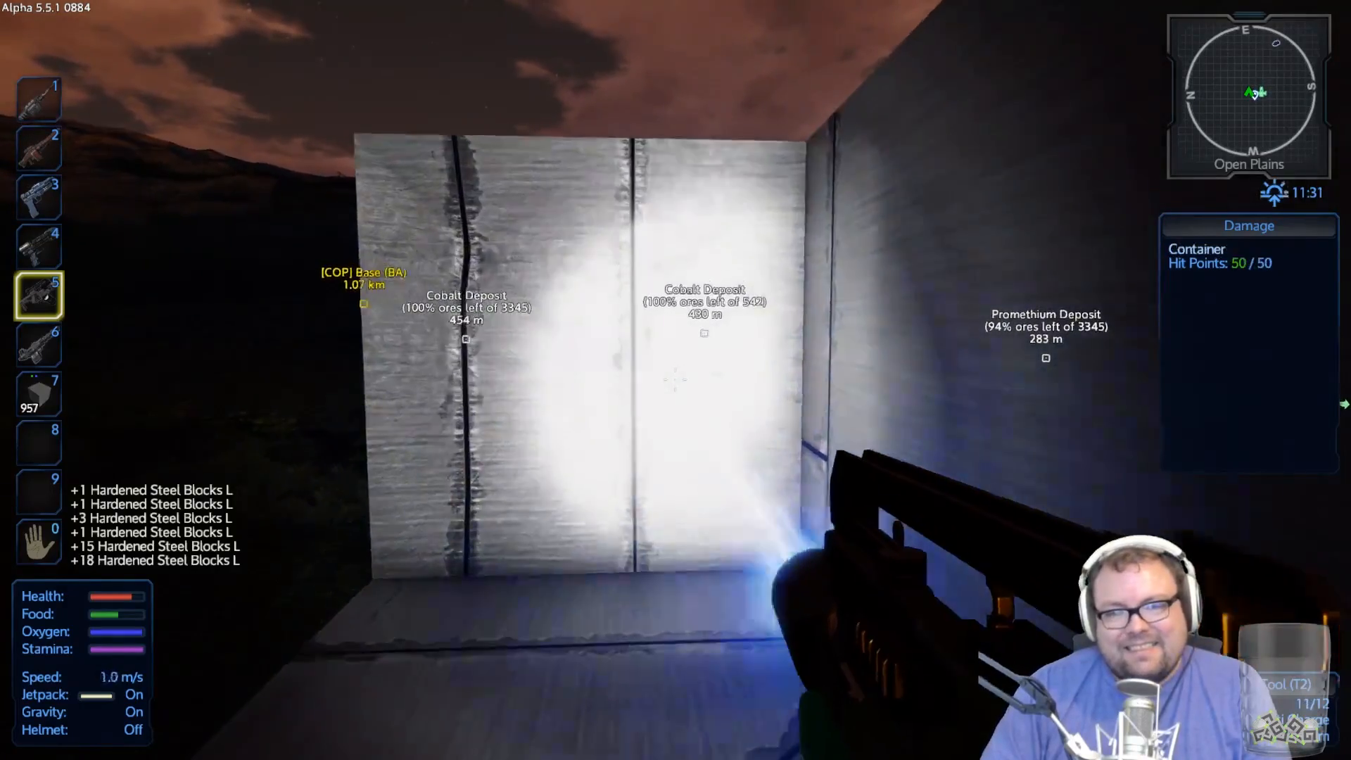
Step: Deconstruct a steel wall block, a lone steel cube and an edge block
click(672, 400)
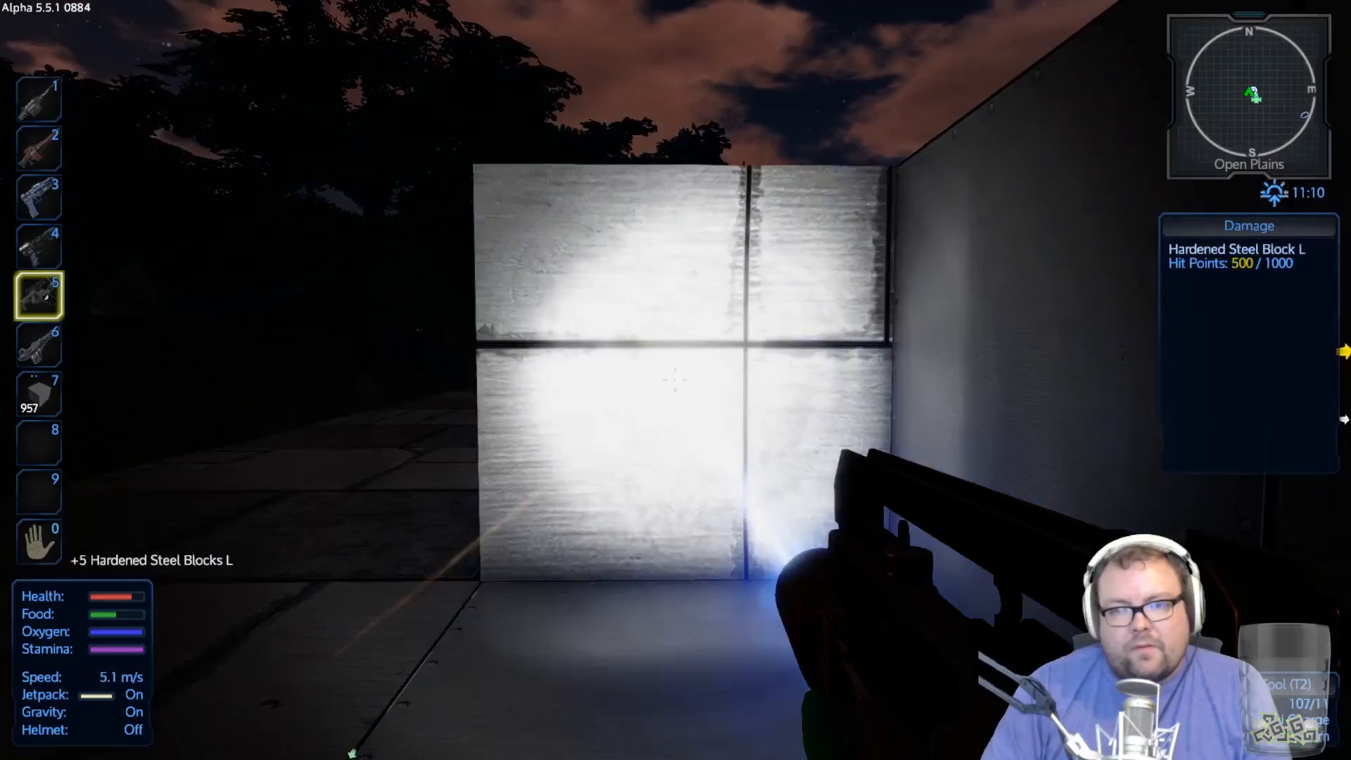
click(675, 380)
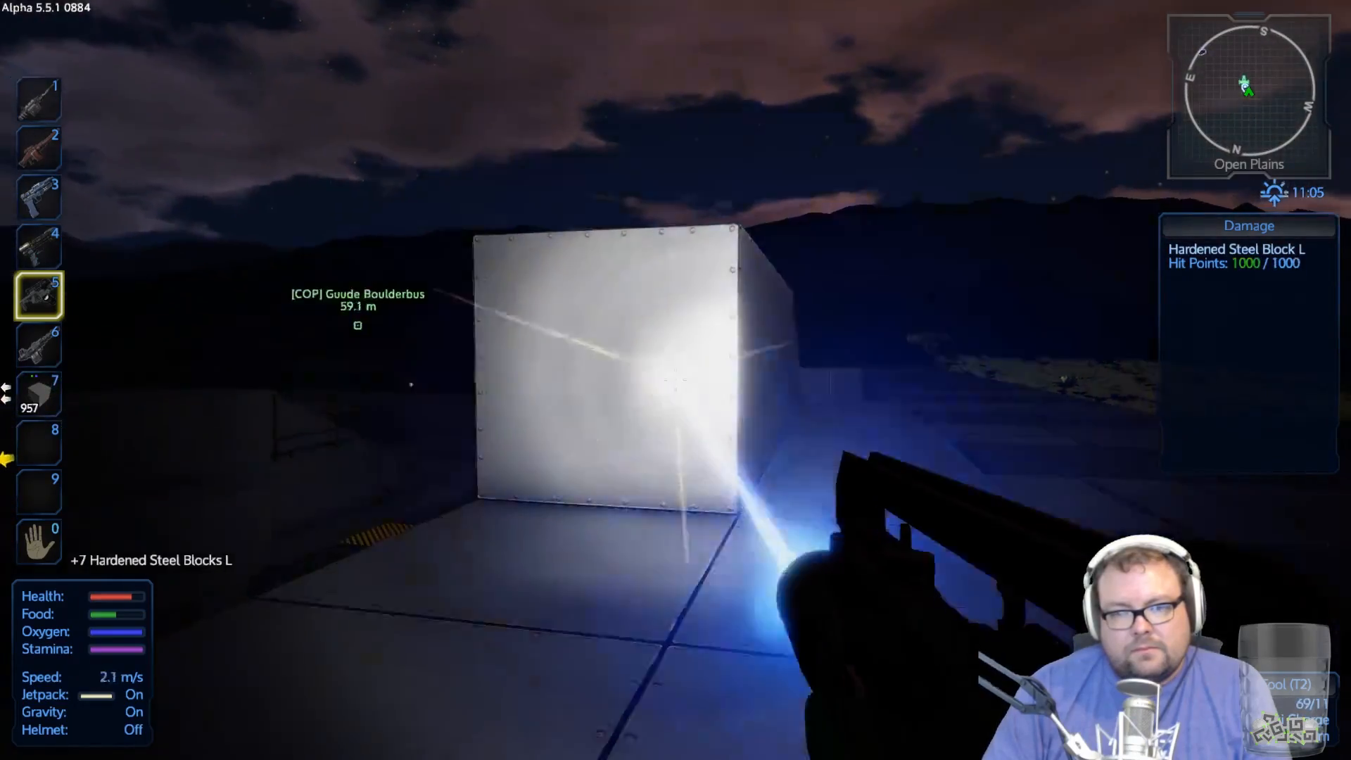
click(670, 382)
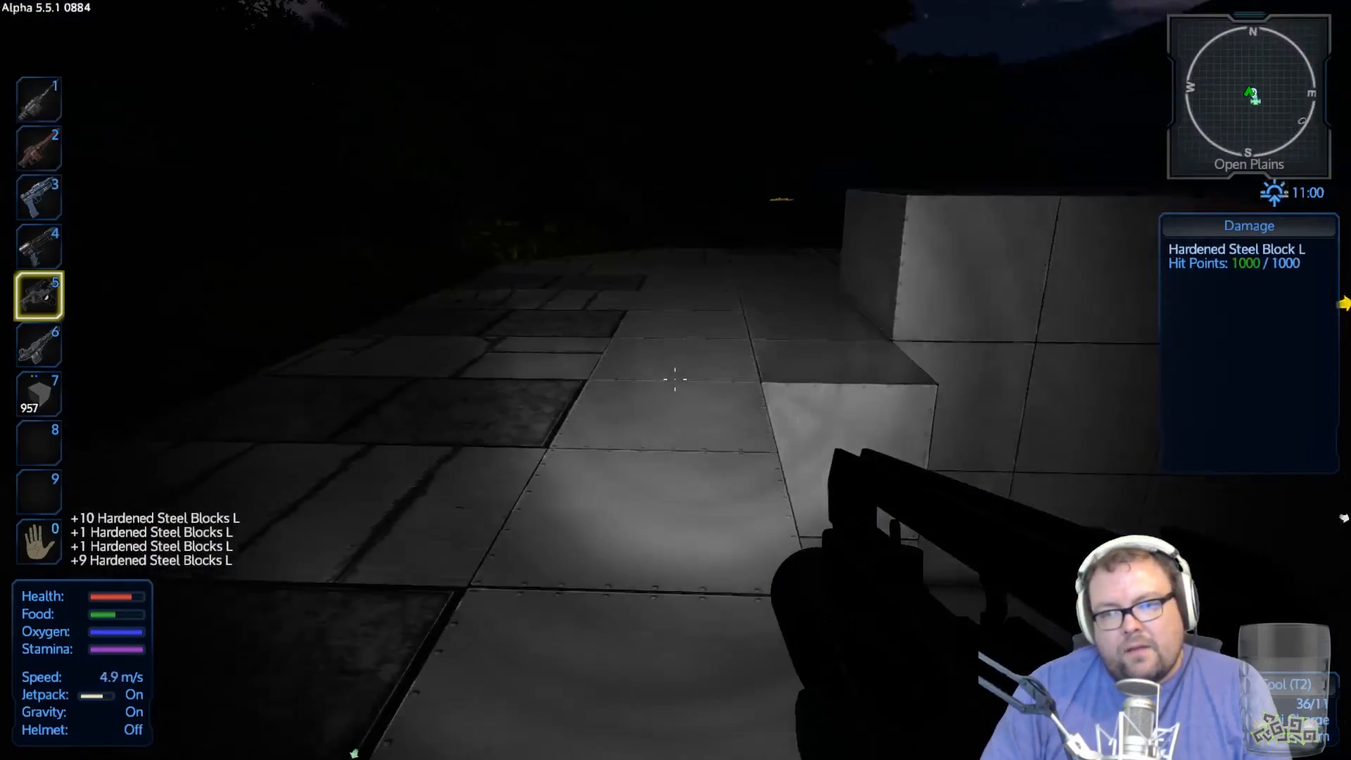
click(672, 386)
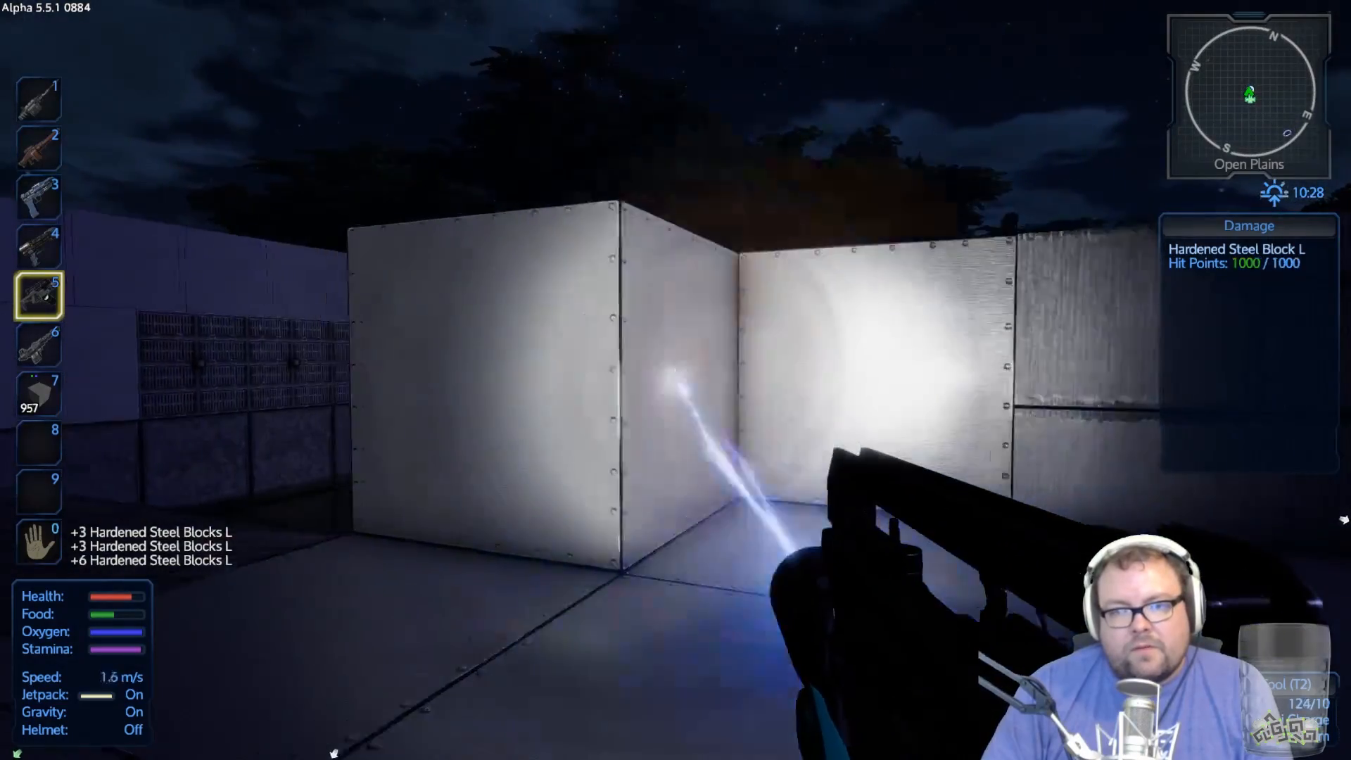
Step: Cut away corridor corner walls, the end block, a damaged cube and a tall wall panel
click(676, 381)
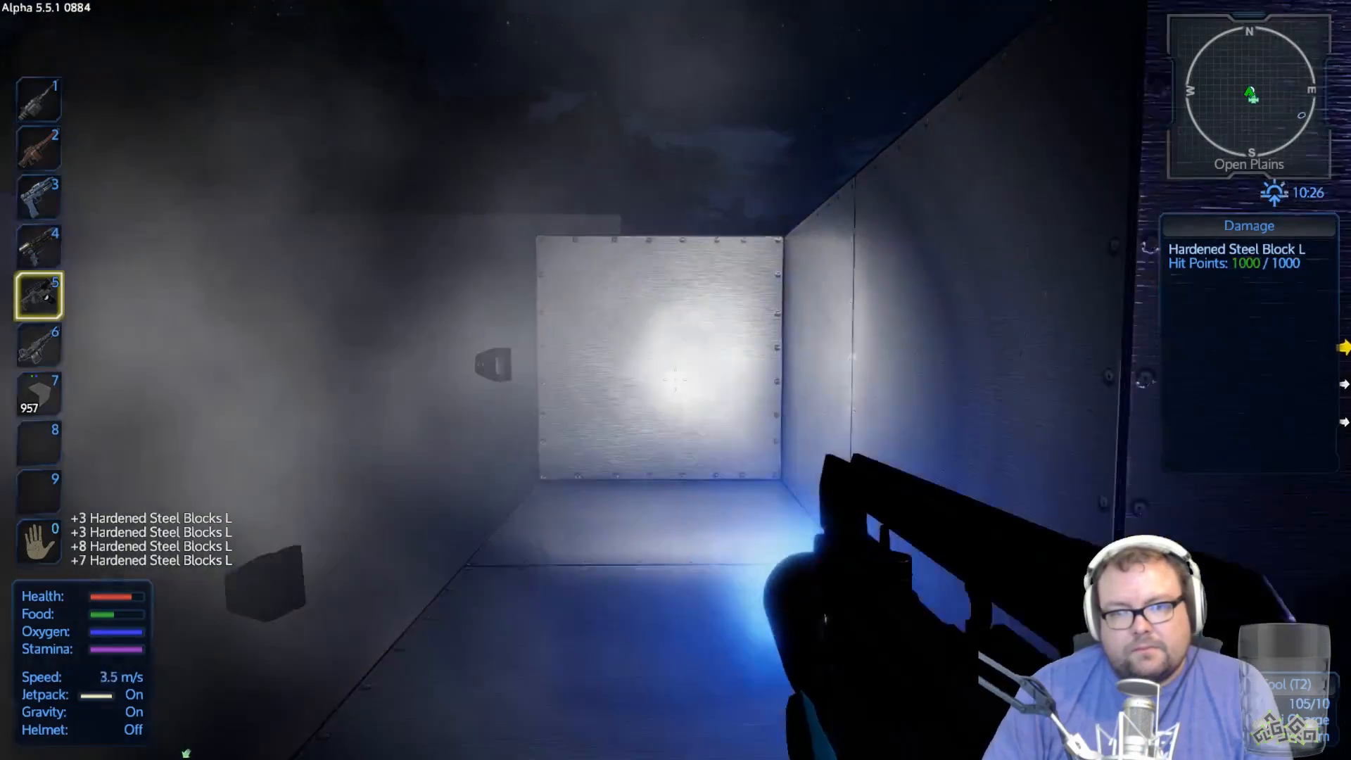
click(670, 380)
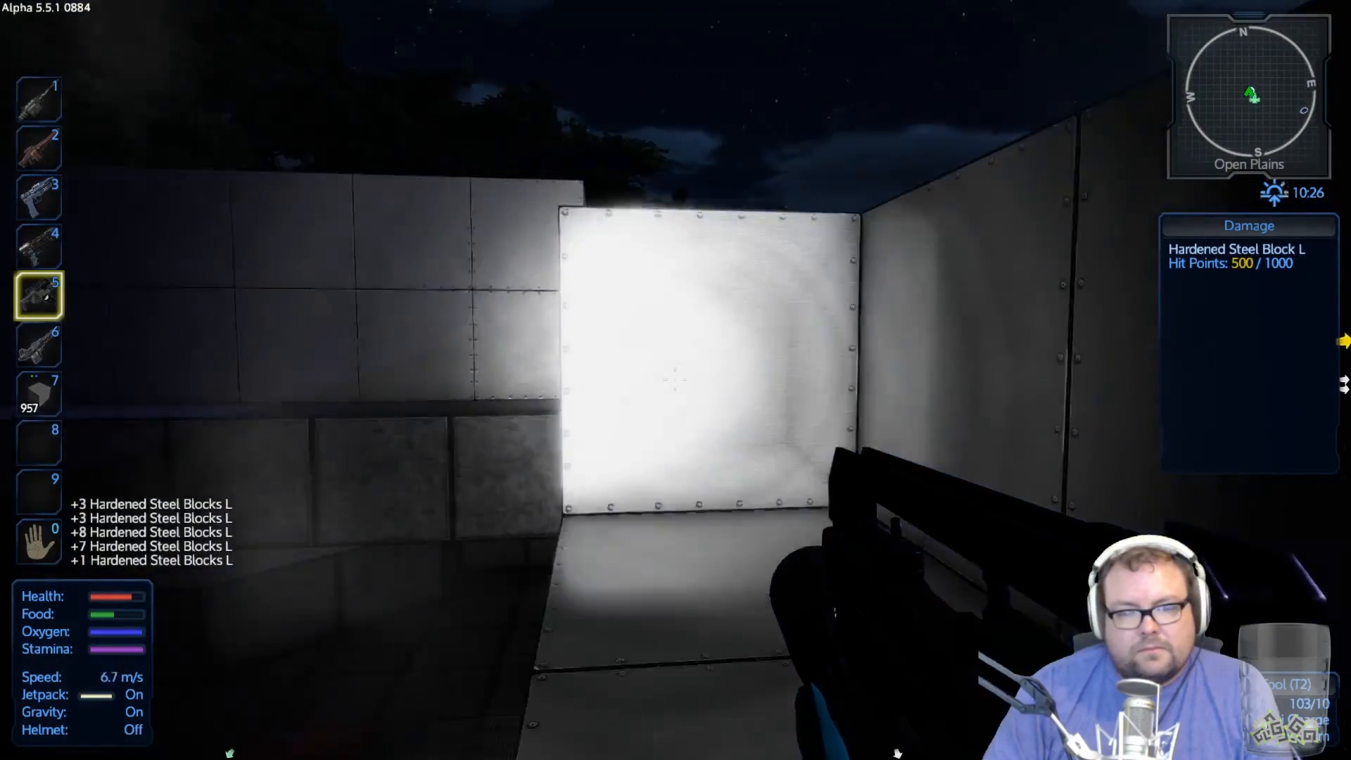
click(674, 383)
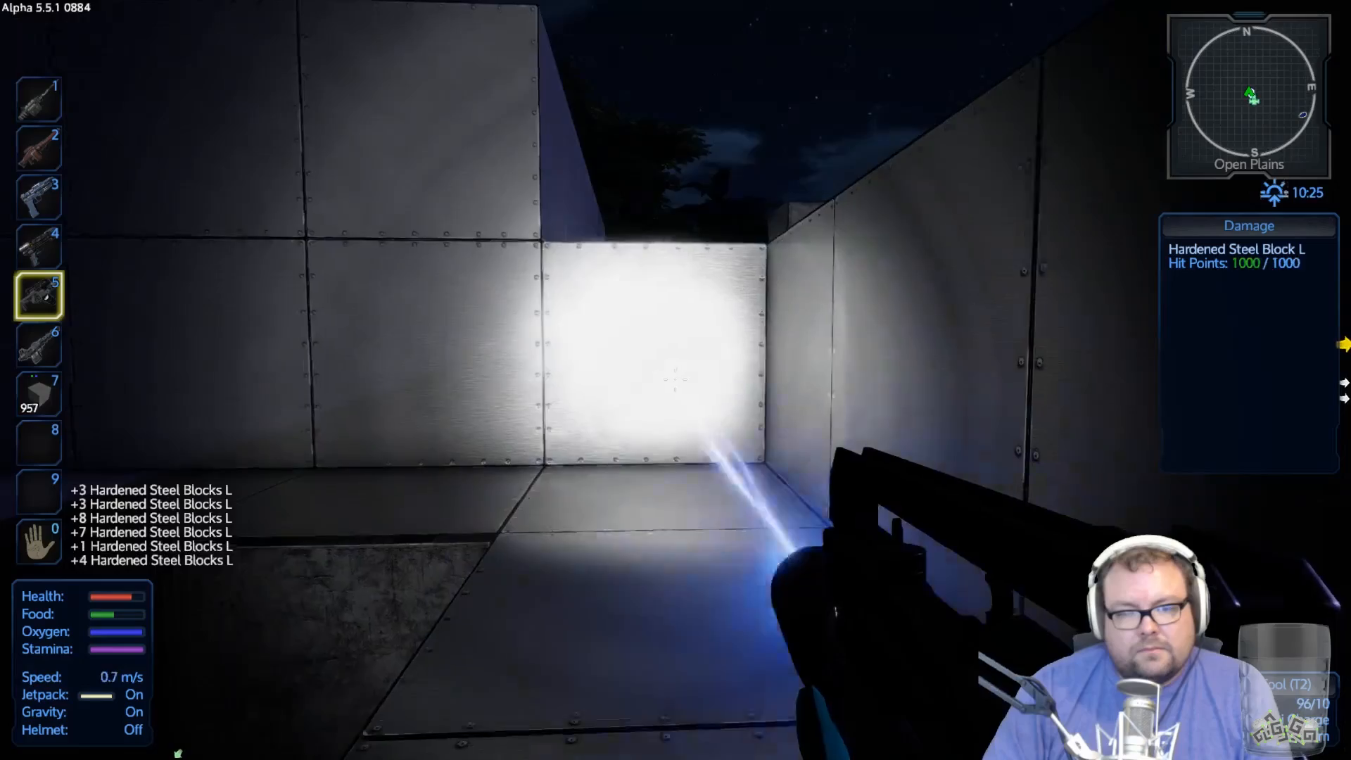
click(672, 383)
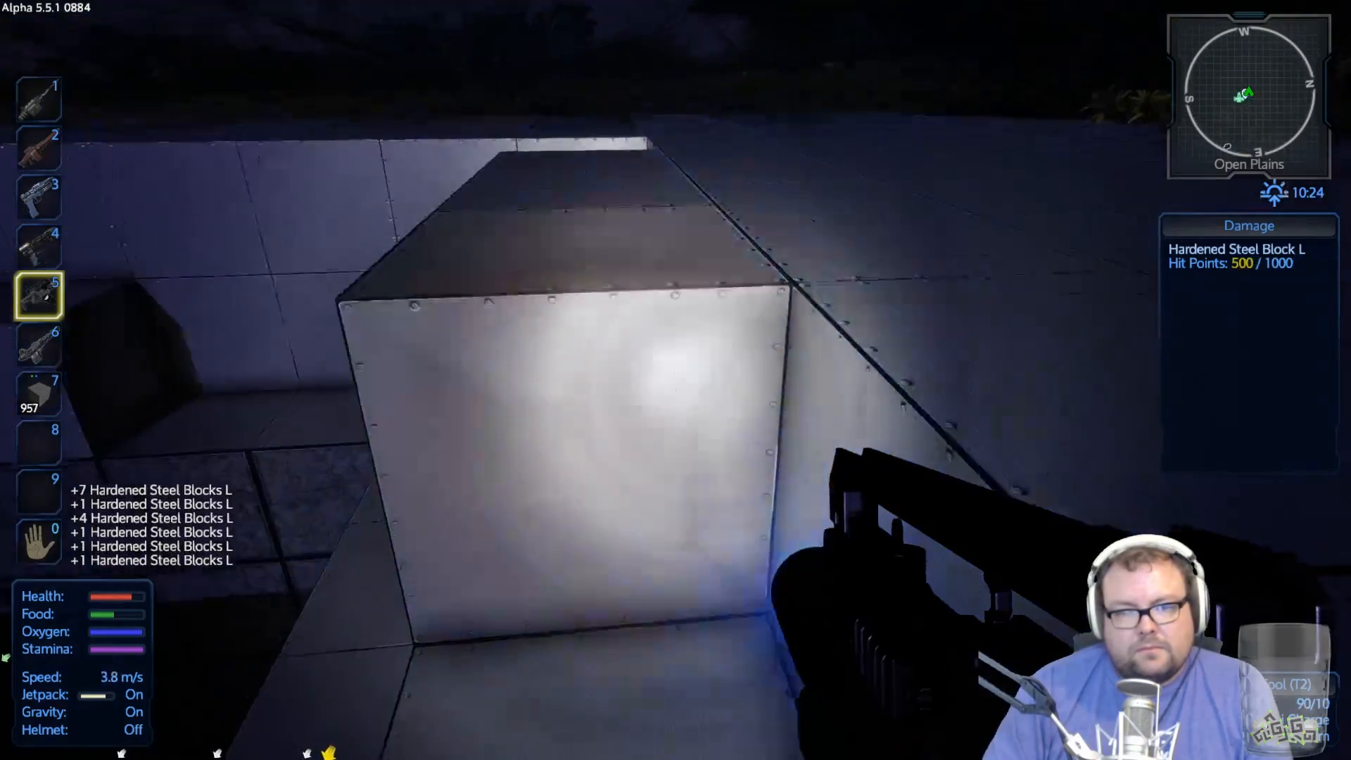
click(676, 379)
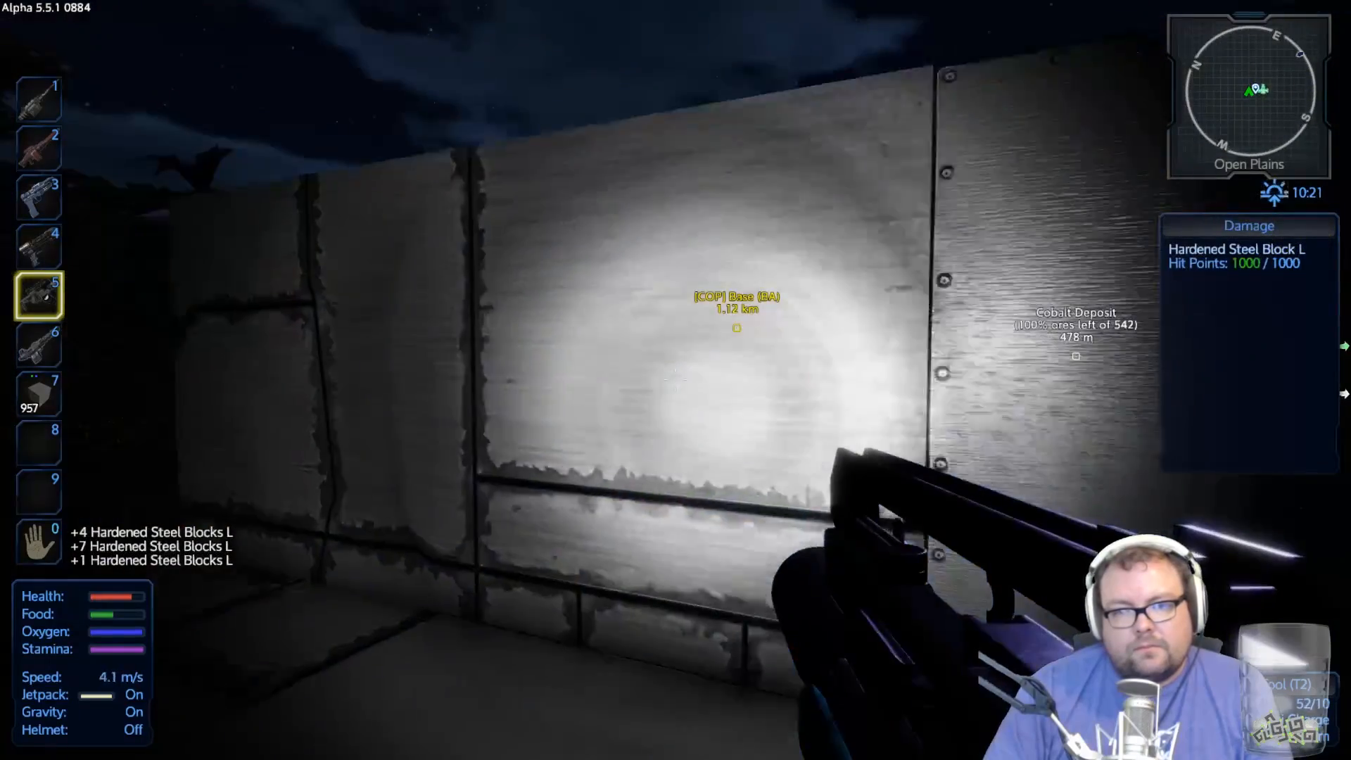
click(676, 386)
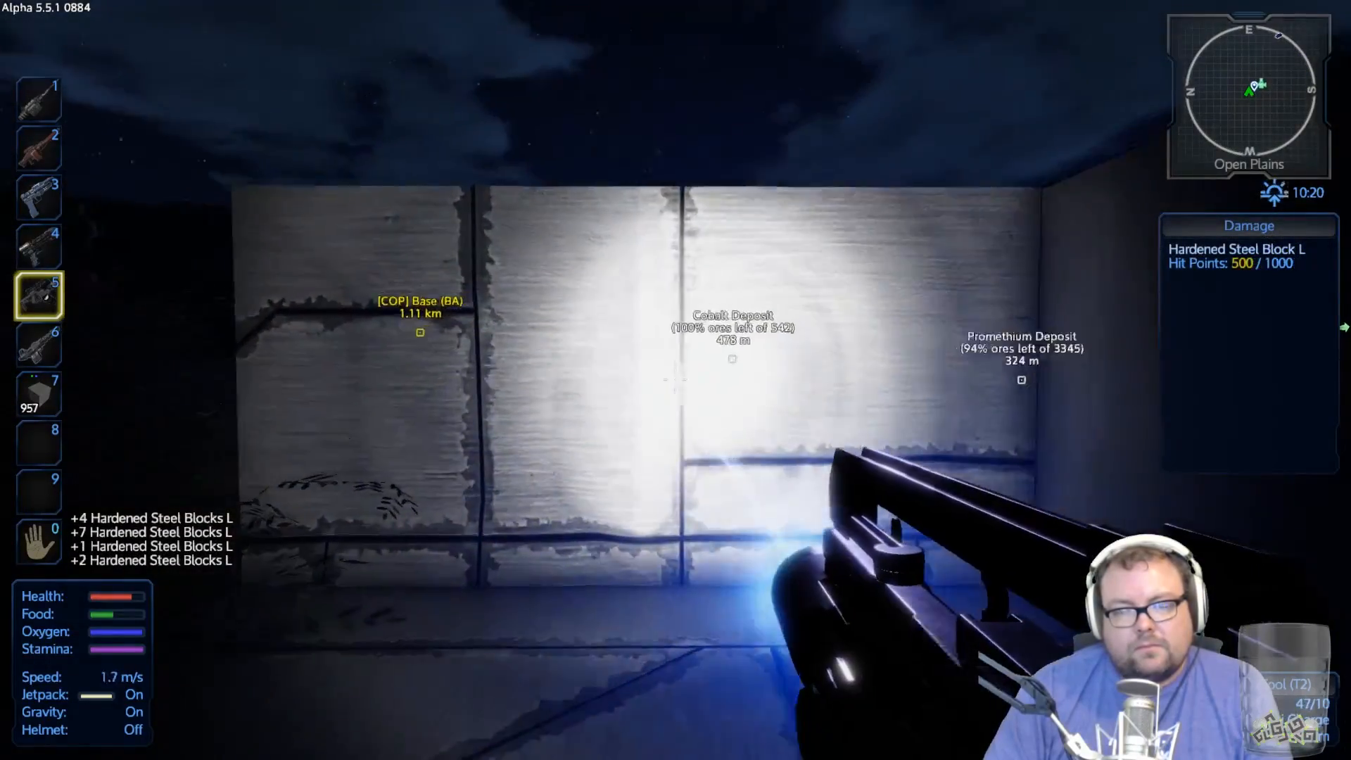